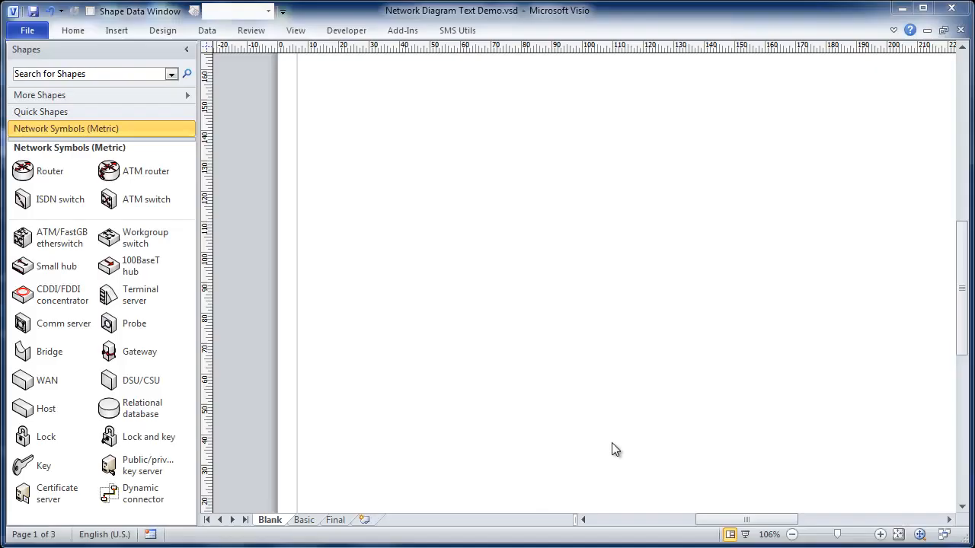
pyautogui.moveTo(606, 440)
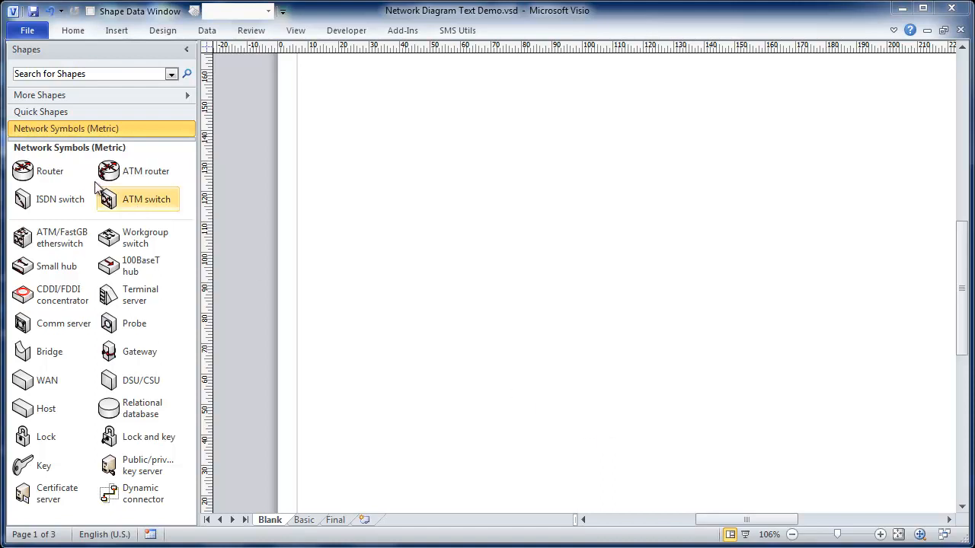
# - Place Router A and a workgroup switch labelled 'Switch B', moving the switch beneath the router
pyautogui.moveTo(49, 171); pyautogui.dragTo(407, 197)
pyautogui.write('Router A')
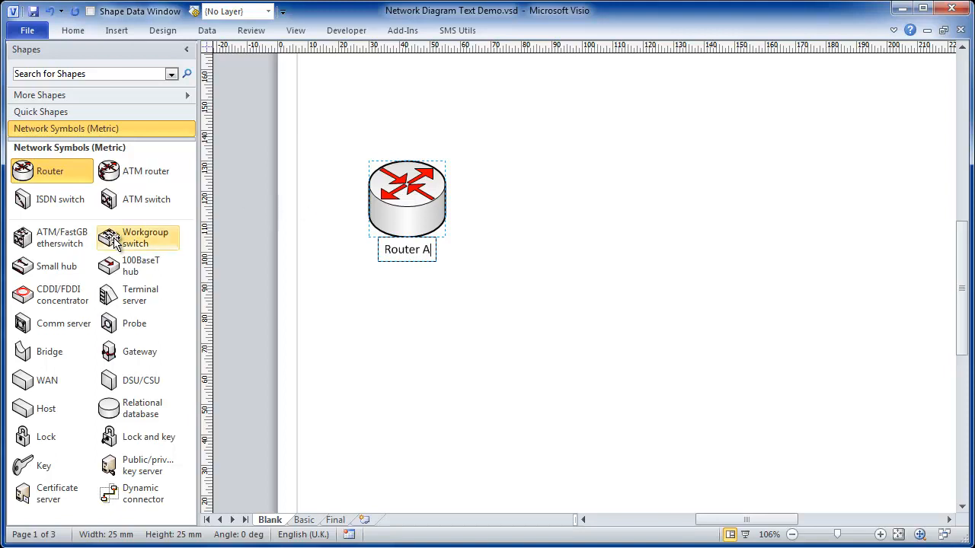
pyautogui.moveTo(137, 238); pyautogui.dragTo(615, 293)
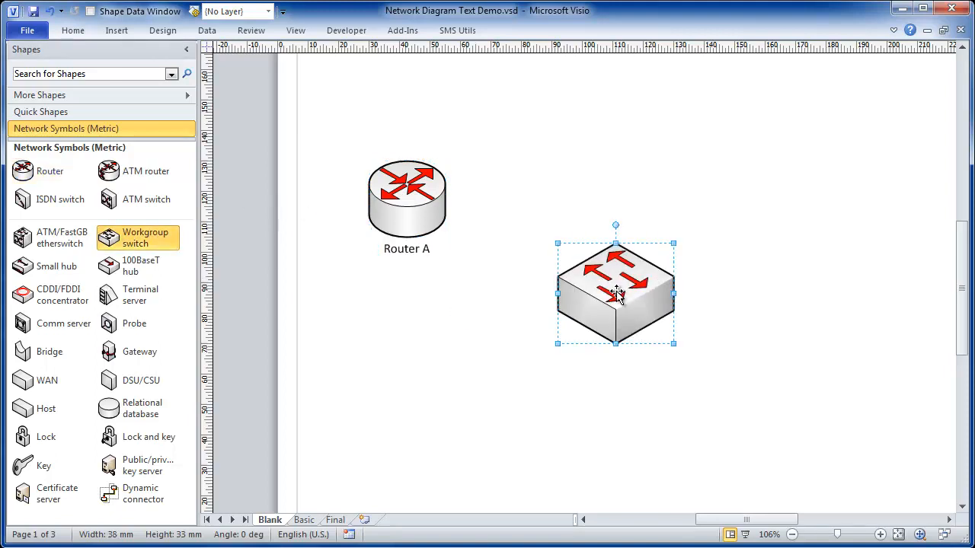
pyautogui.write('Switch B')
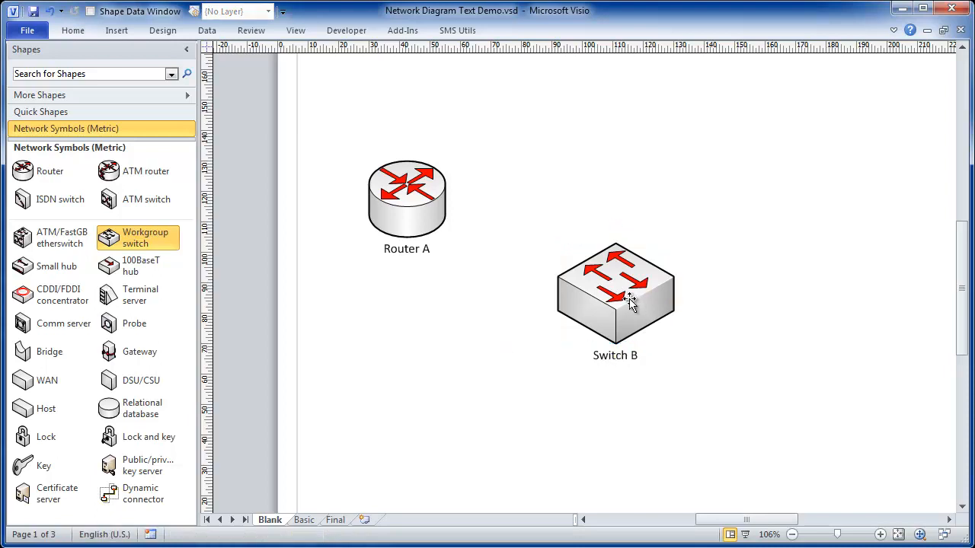
pyautogui.moveTo(615, 297); pyautogui.dragTo(518, 343)
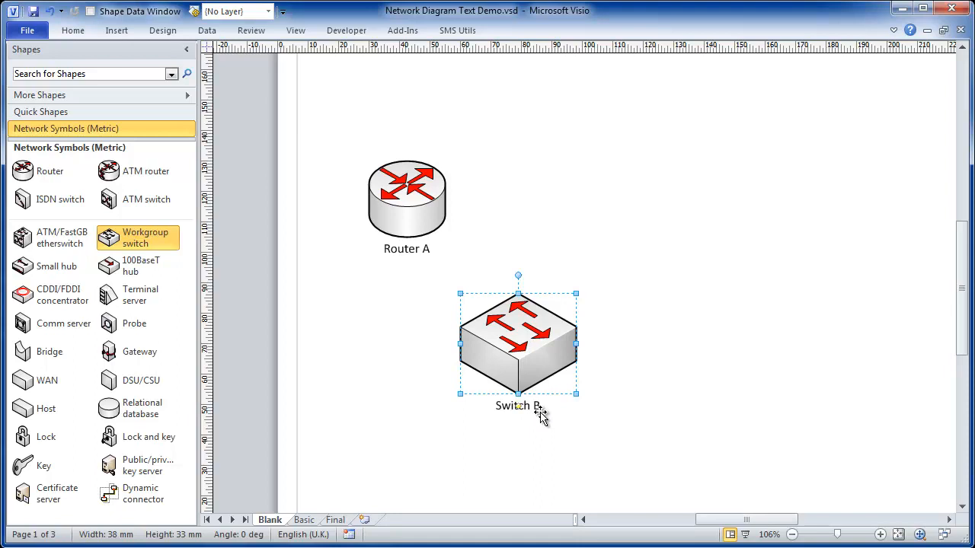
pyautogui.click(304, 520)
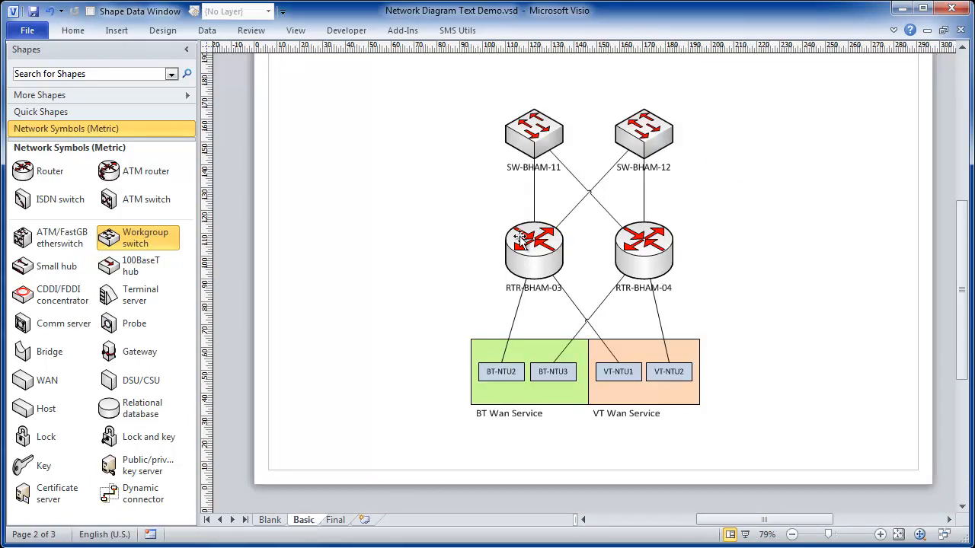
# - On the Final page, move RTR-BHAM-04, SW-BHAM-12 and RTR-BHAM-03 apart with connectors still attached
pyautogui.moveTo(533, 134); pyautogui.dragTo(475, 134)
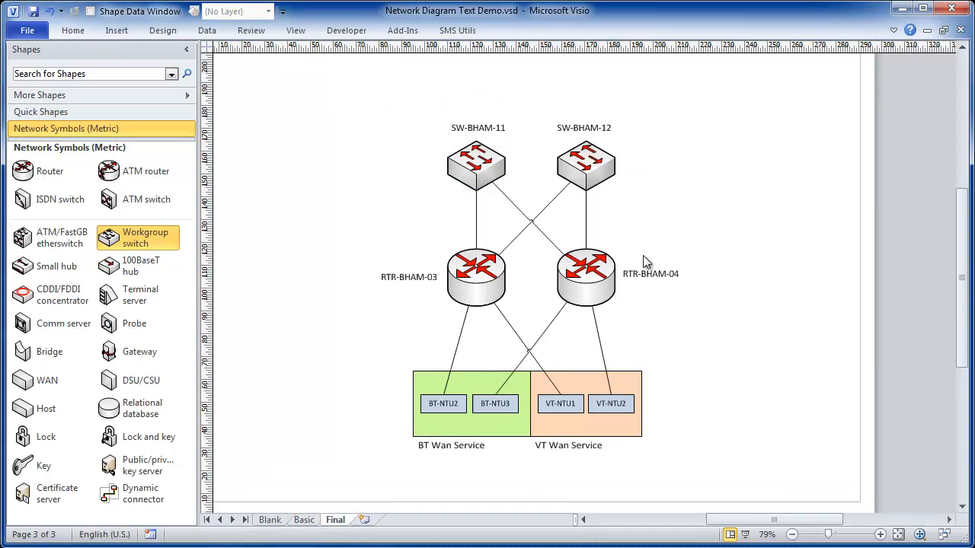
pyautogui.moveTo(663, 276)
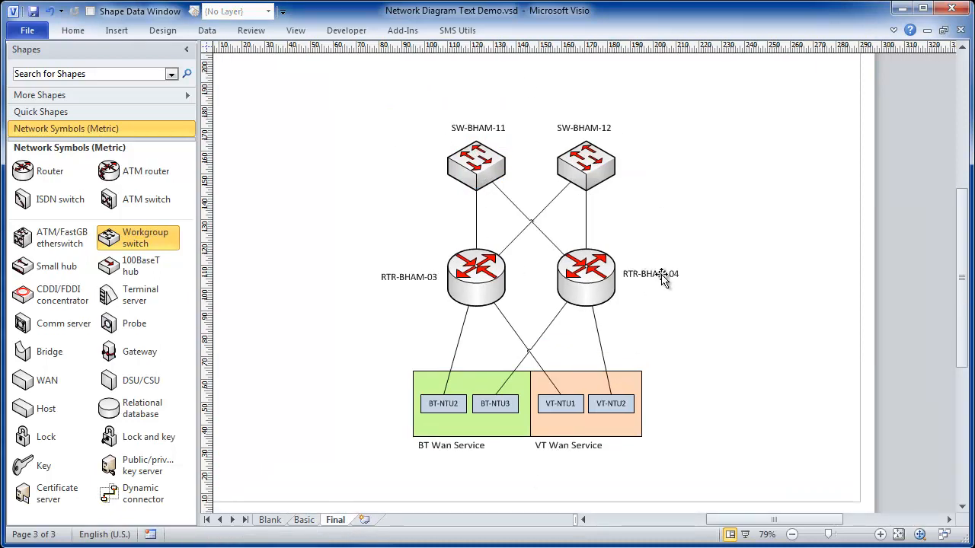
pyautogui.moveTo(534, 143)
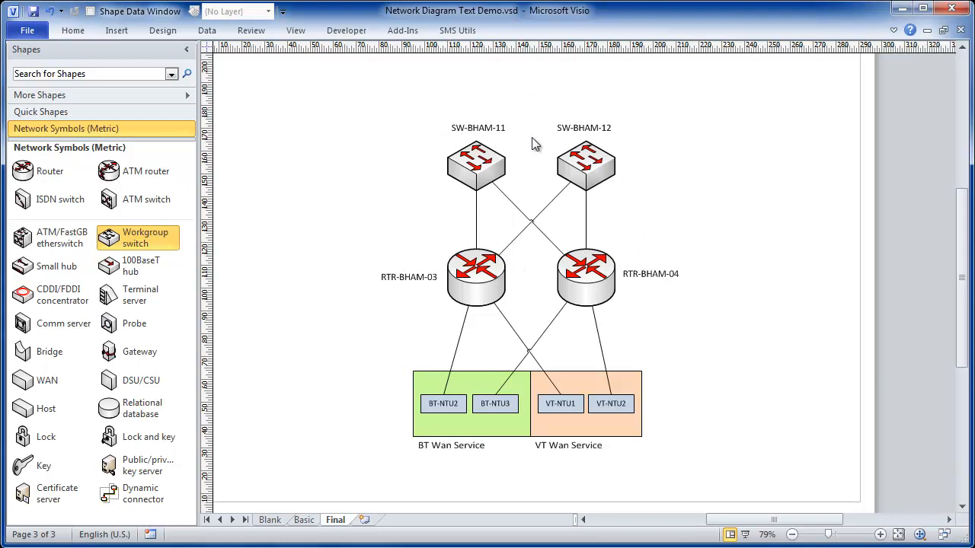
pyautogui.moveTo(652, 283)
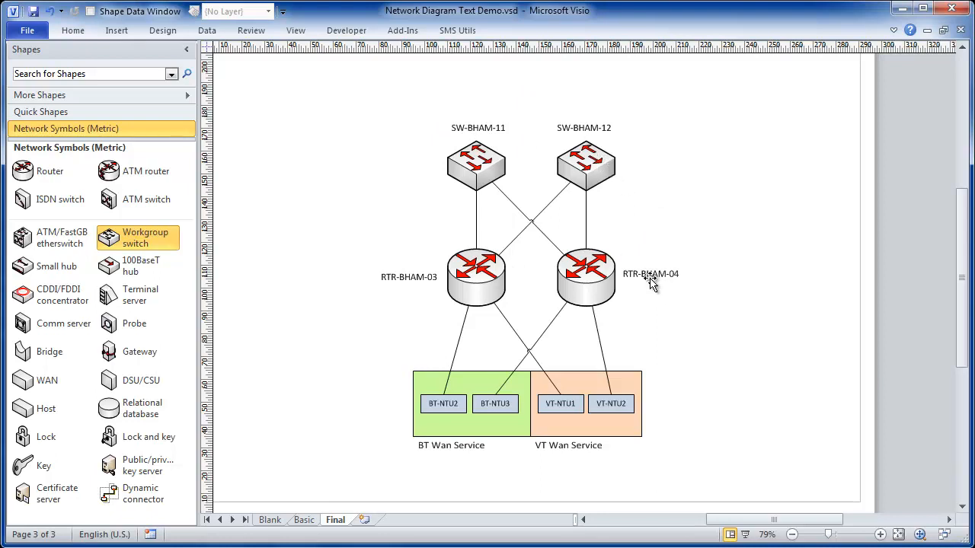
pyautogui.moveTo(587, 277); pyautogui.dragTo(662, 277)
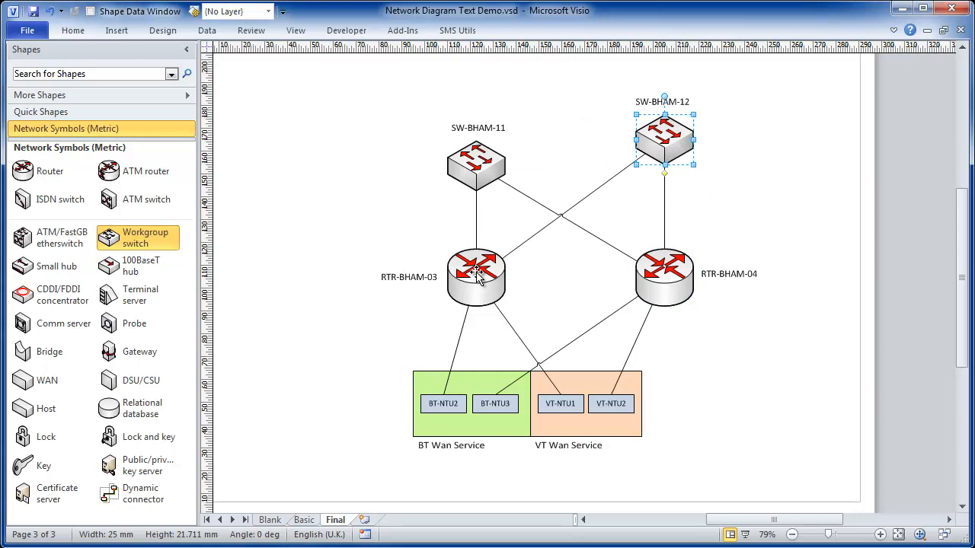
pyautogui.moveTo(475, 277); pyautogui.dragTo(378, 221)
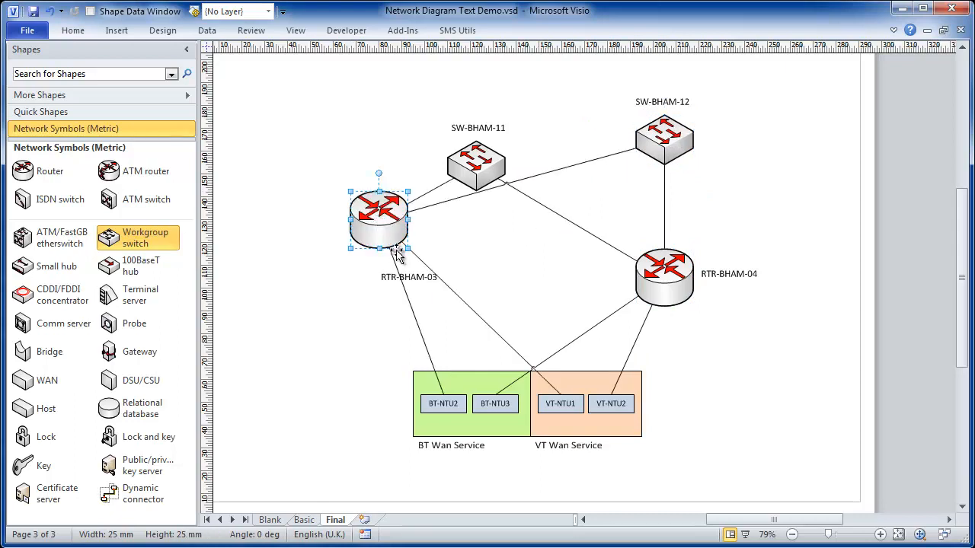
pyautogui.moveTo(415, 282)
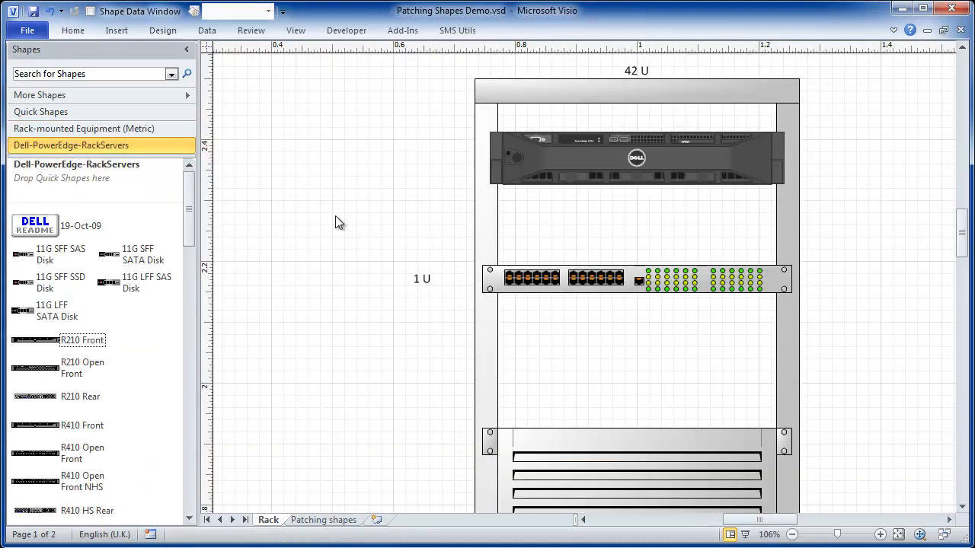
# - From the Dell PowerEdge stencil, seat an R210 Front server in the rack slot below the existing unit
pyautogui.click(84, 128)
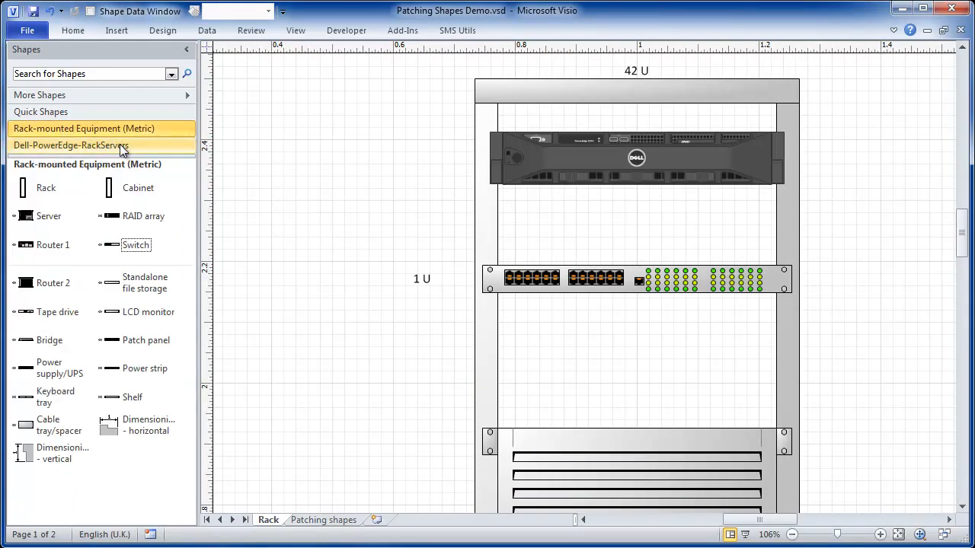
pyautogui.click(70, 145)
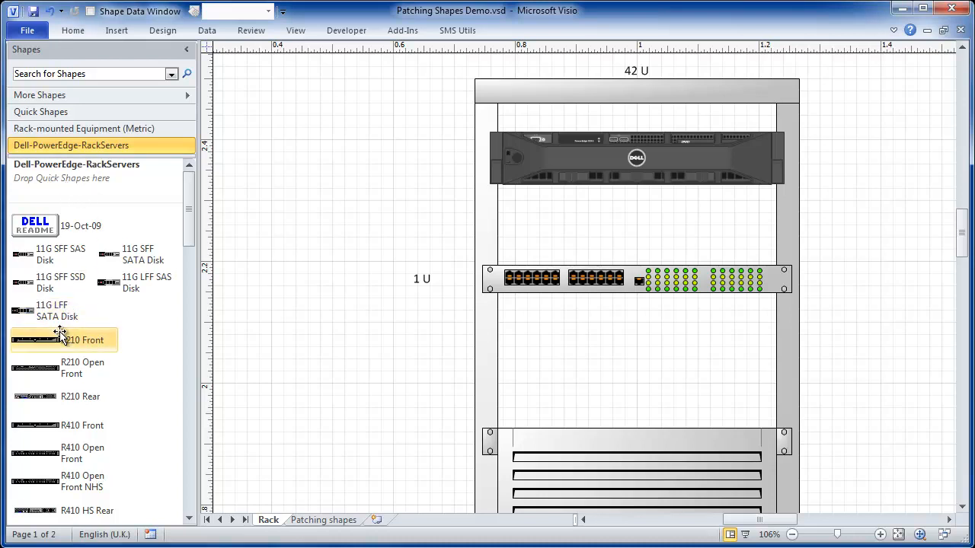
pyautogui.moveTo(49, 347)
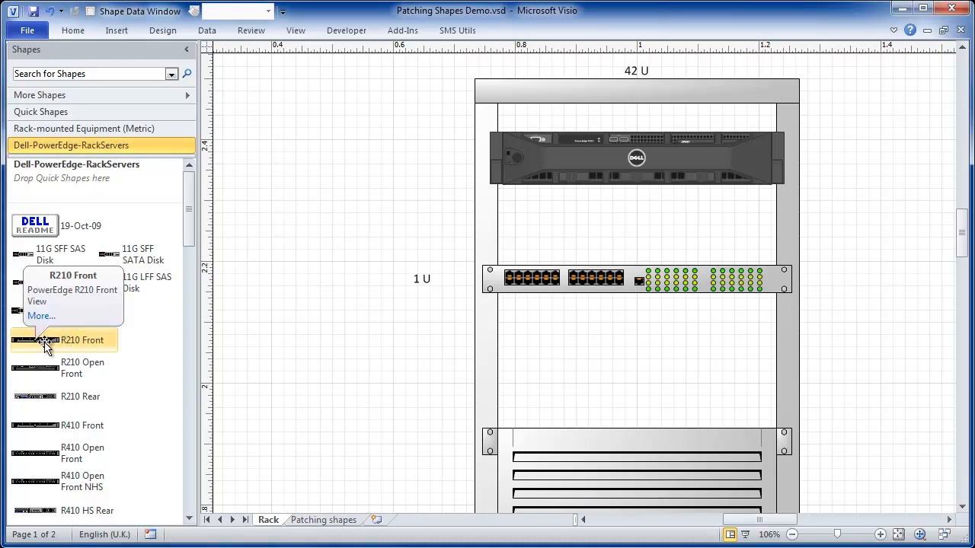
pyautogui.moveTo(64, 340); pyautogui.dragTo(649, 348)
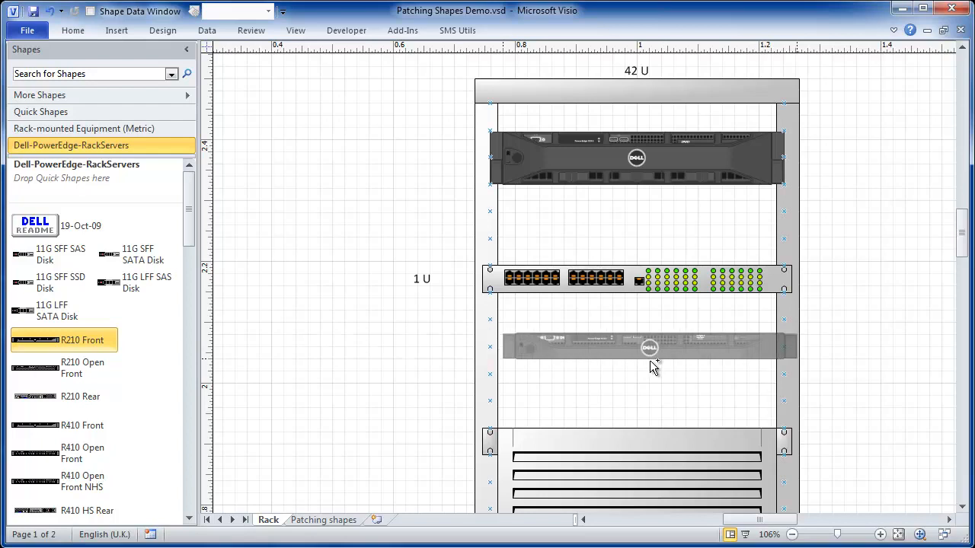
pyautogui.click(647, 347)
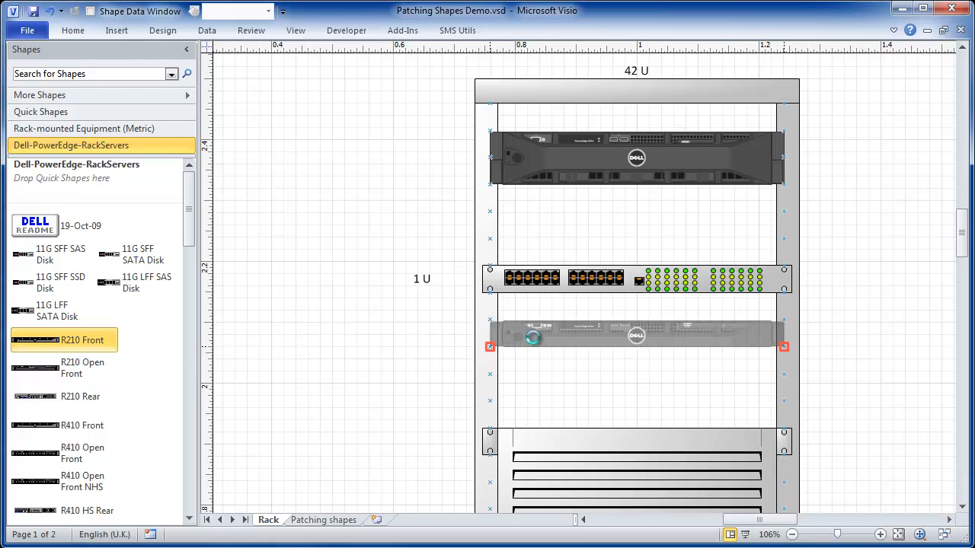
pyautogui.click(637, 335)
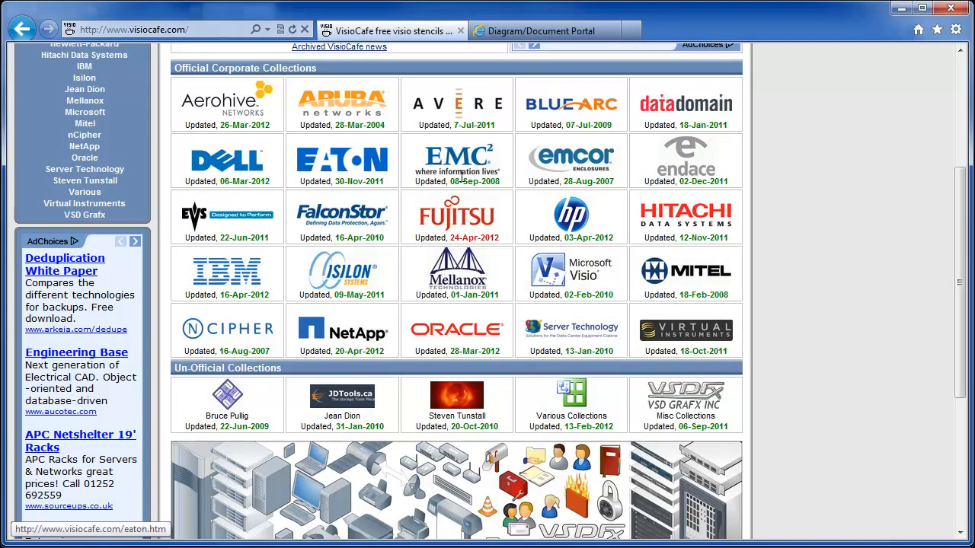
pyautogui.moveTo(242, 230)
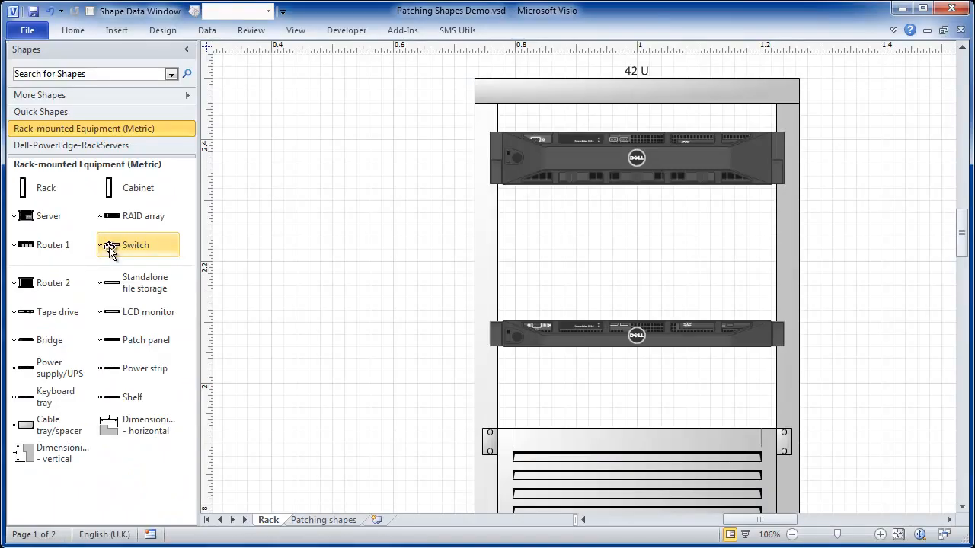
# - Drop a rack-mounted switch between the two Dell servers and size it to 1 U
pyautogui.moveTo(136, 244); pyautogui.dragTo(647, 247)
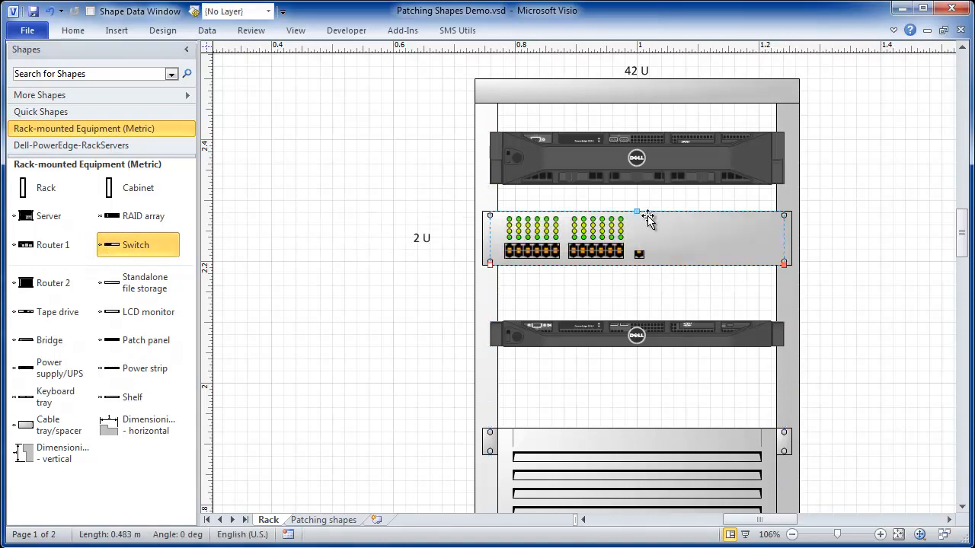
pyautogui.moveTo(636, 211); pyautogui.dragTo(640, 235)
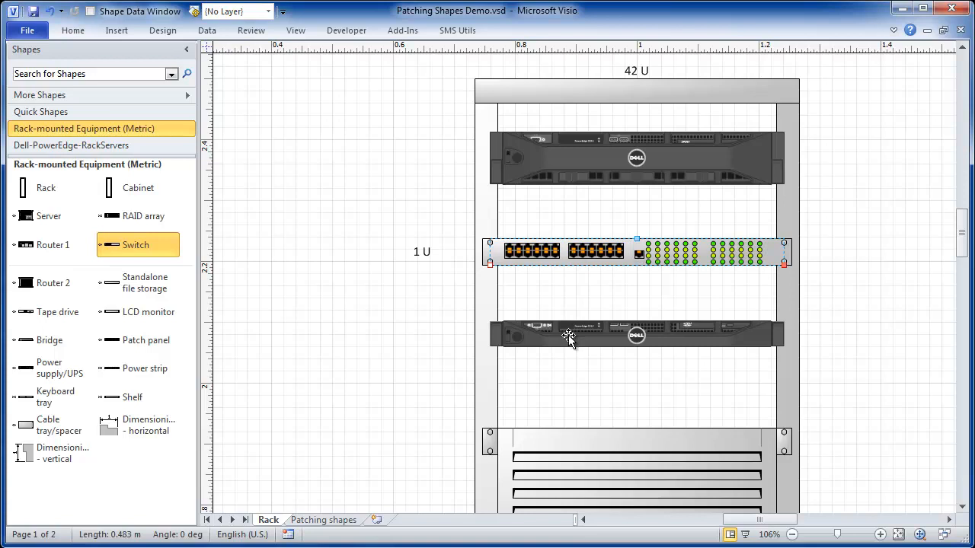
pyautogui.moveTo(573, 259)
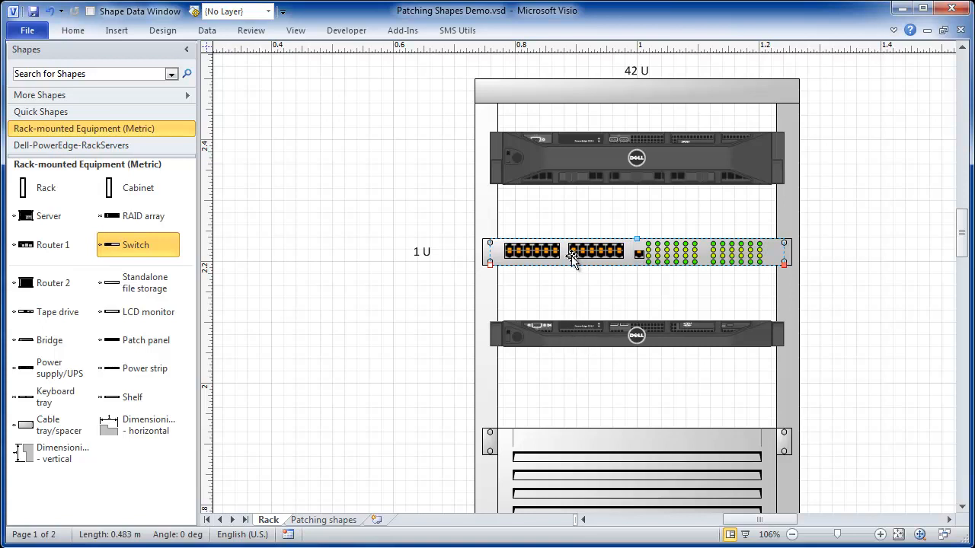
pyautogui.moveTo(572, 259)
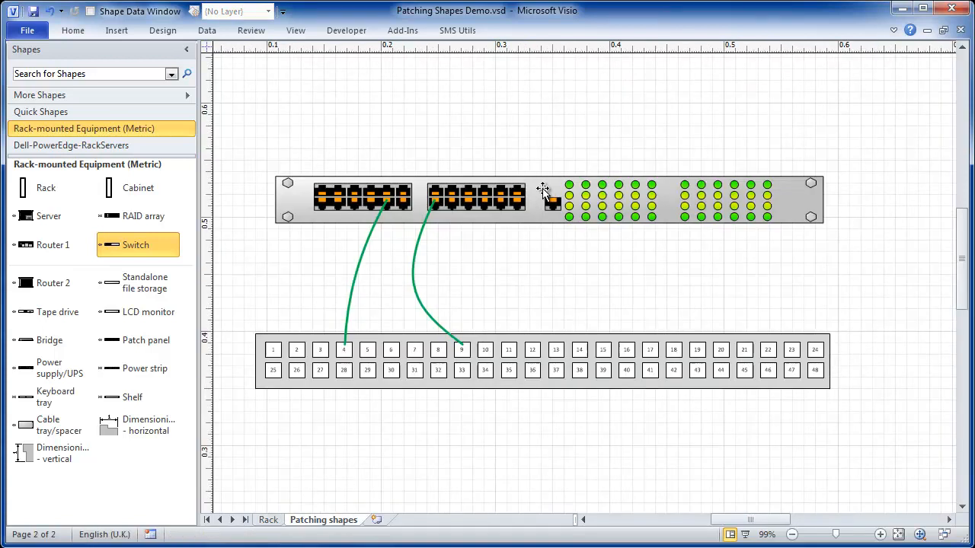
# - Select the switch, then move the patch panel closer beneath it with the green cables staying glued
pyautogui.click(549, 200)
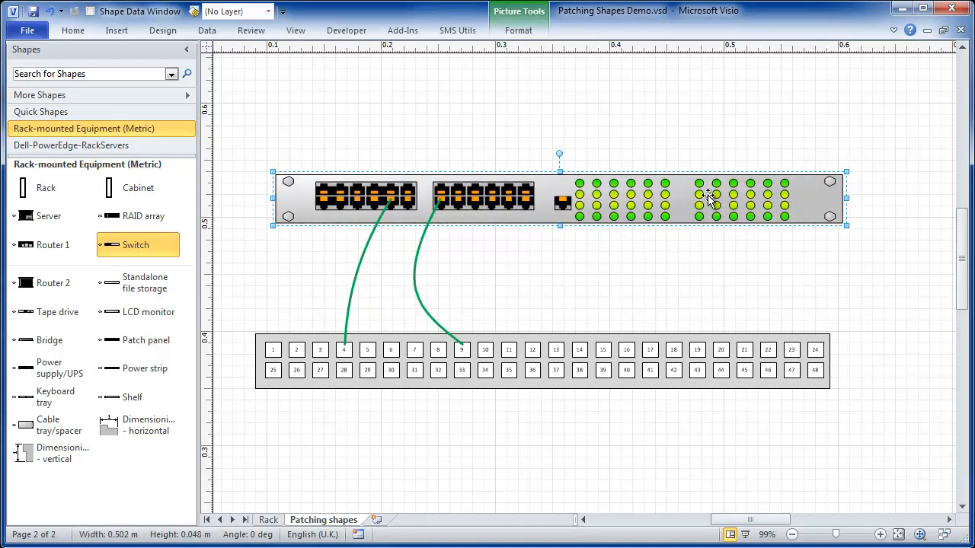
pyautogui.moveTo(561, 332)
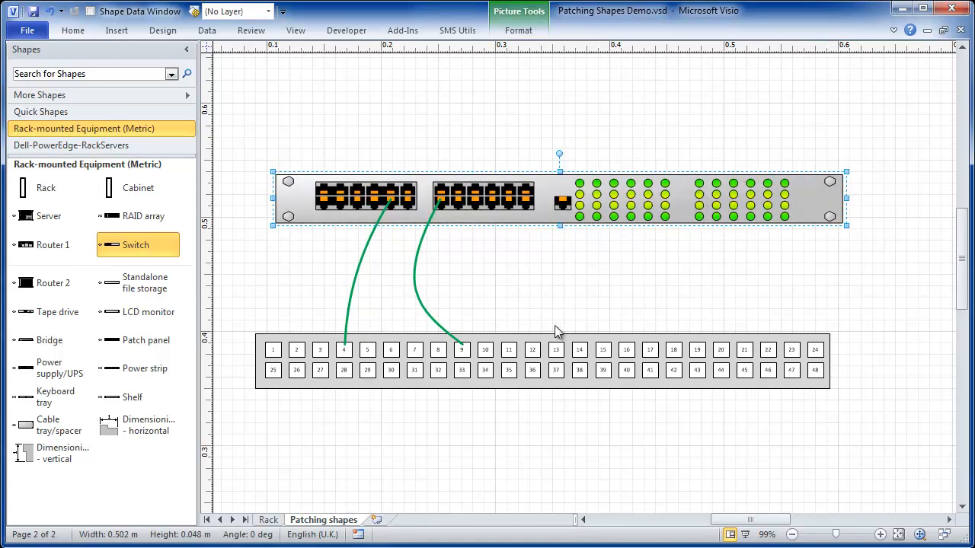
pyautogui.moveTo(556, 338)
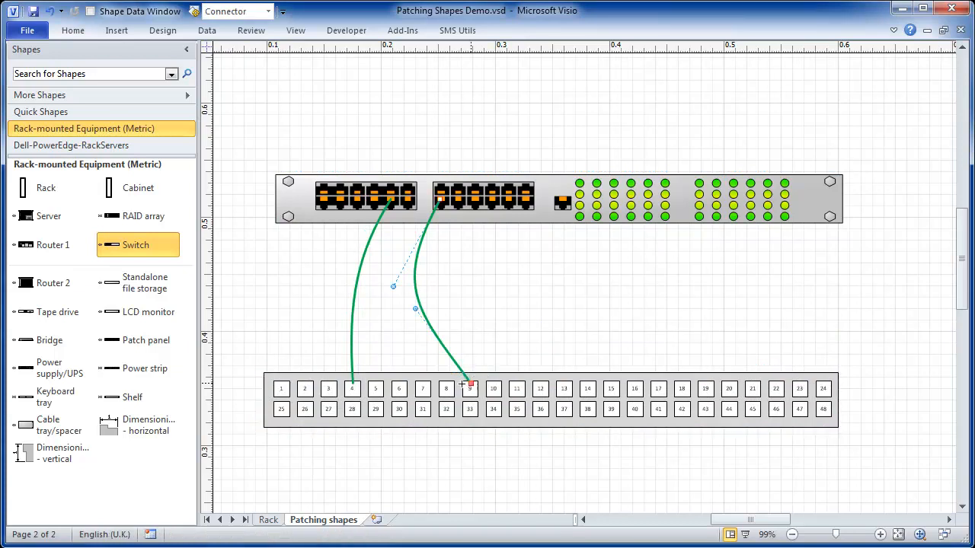
pyautogui.moveTo(469, 383); pyautogui.dragTo(424, 384)
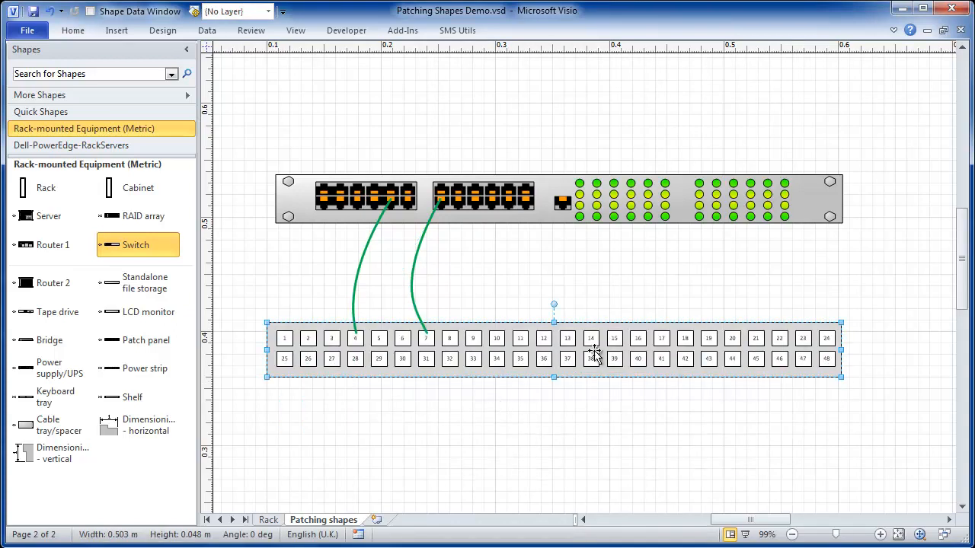
pyautogui.moveTo(606, 219)
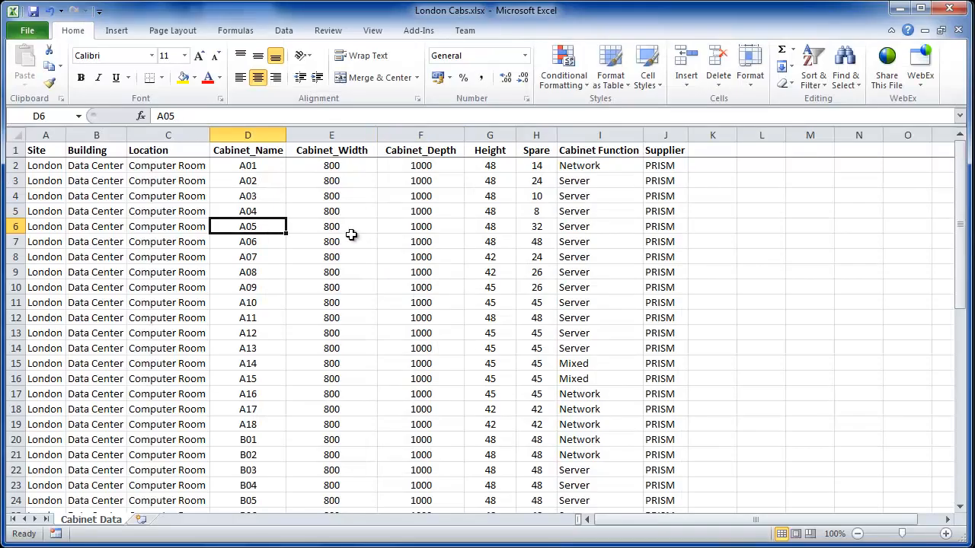
pyautogui.moveTo(304, 232)
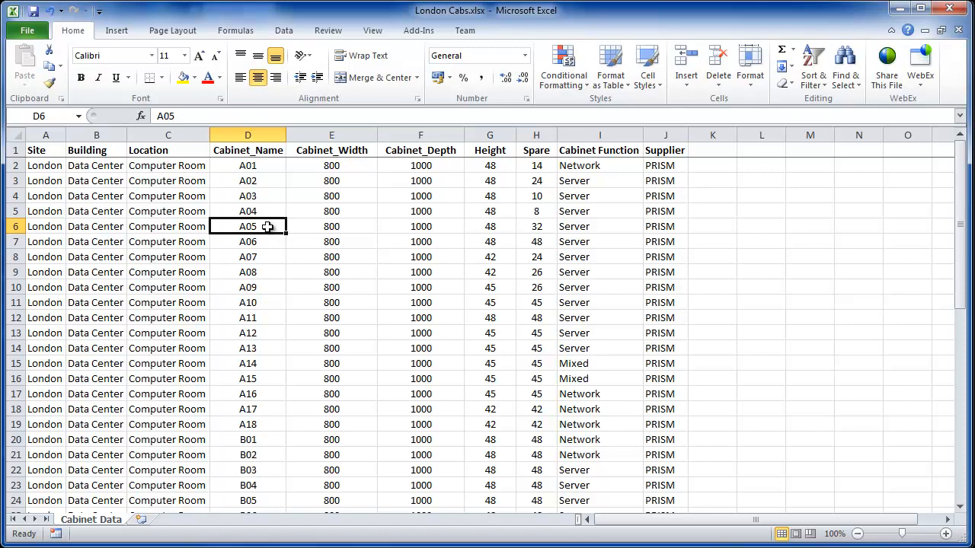
pyautogui.moveTo(713, 238)
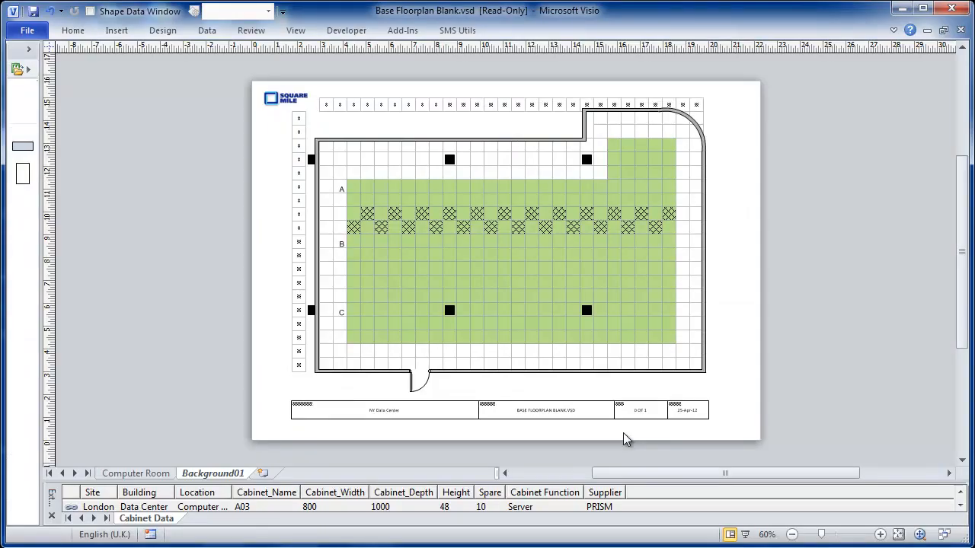
pyautogui.moveTo(655, 332)
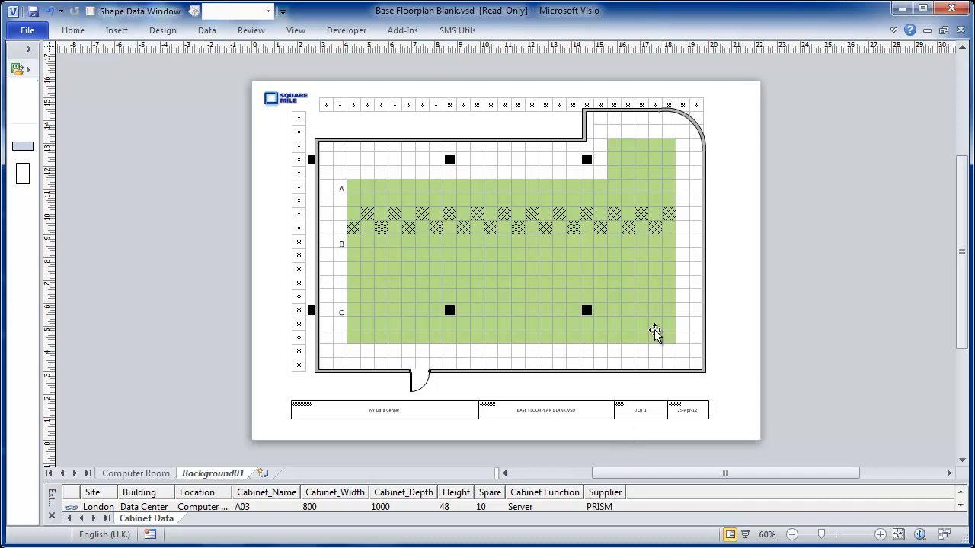
pyautogui.moveTo(665, 332)
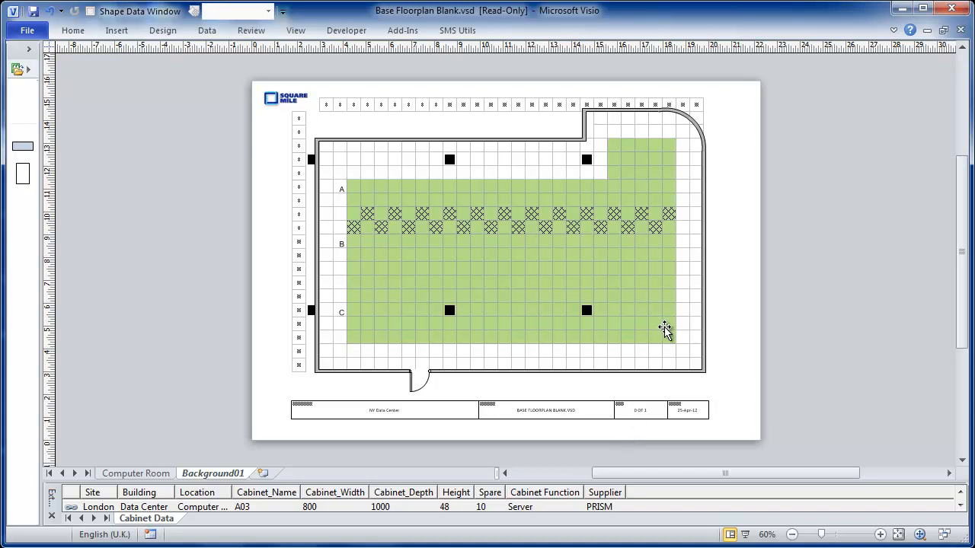
pyautogui.moveTo(305, 137)
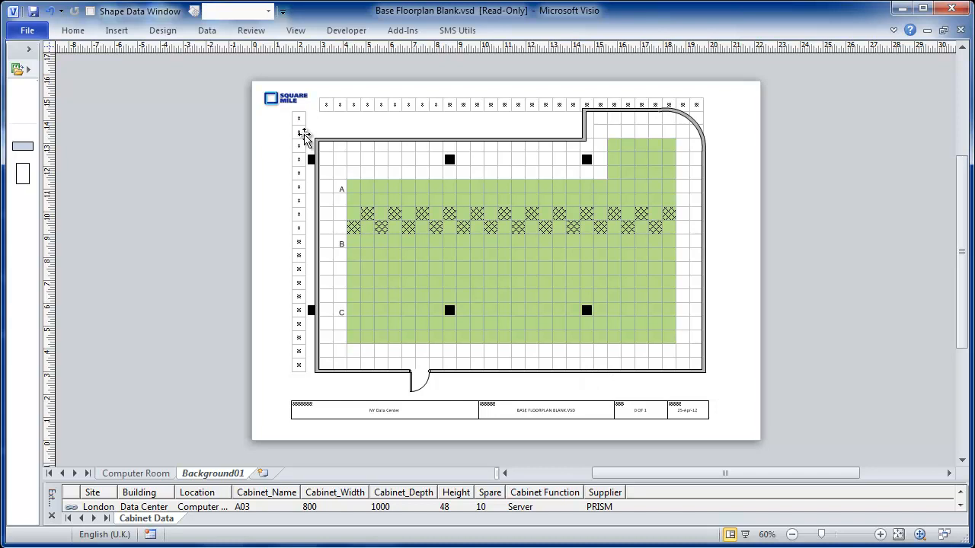
pyautogui.moveTo(582, 412)
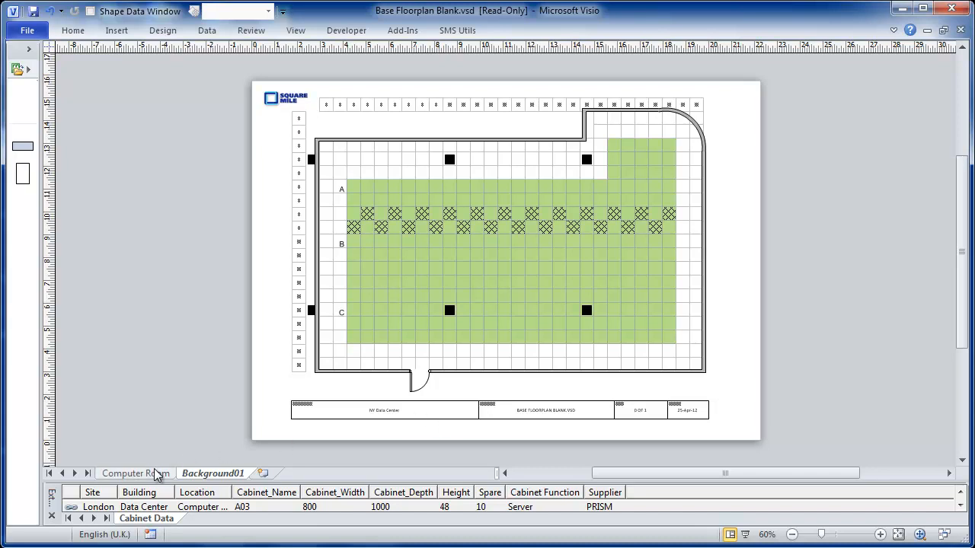
# - Switch to the Computer Room page ready to drop the linked cabinet rows as shapes
pyautogui.click(134, 473)
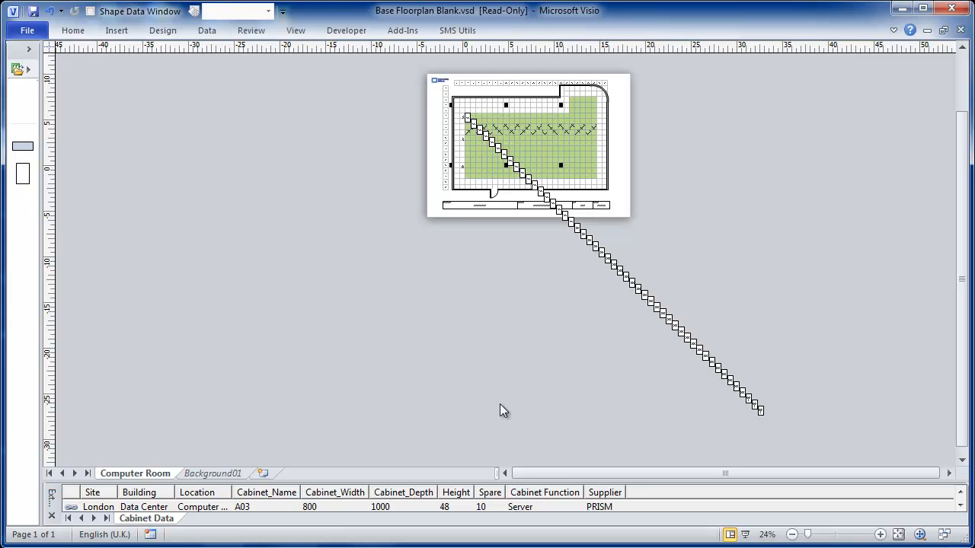
pyautogui.moveTo(709, 425)
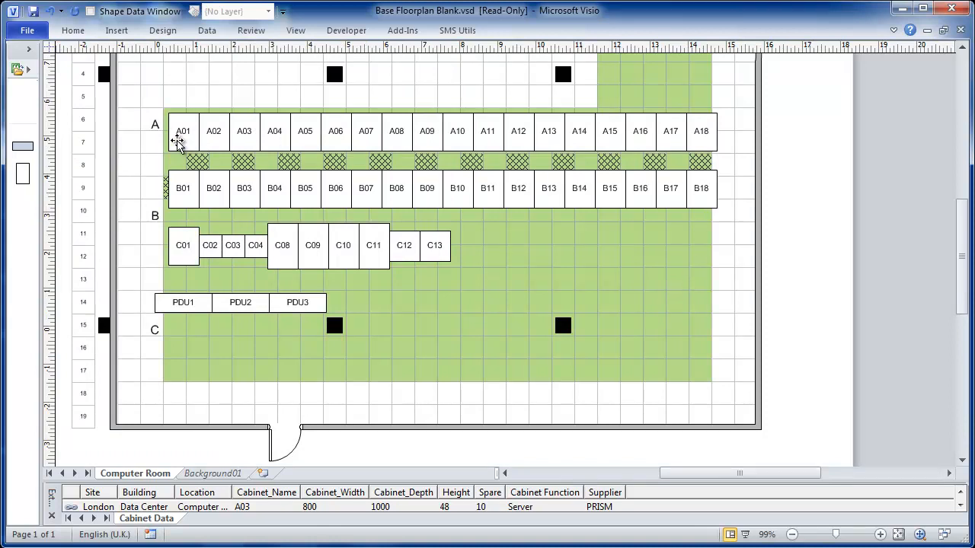
pyautogui.moveTo(221, 277)
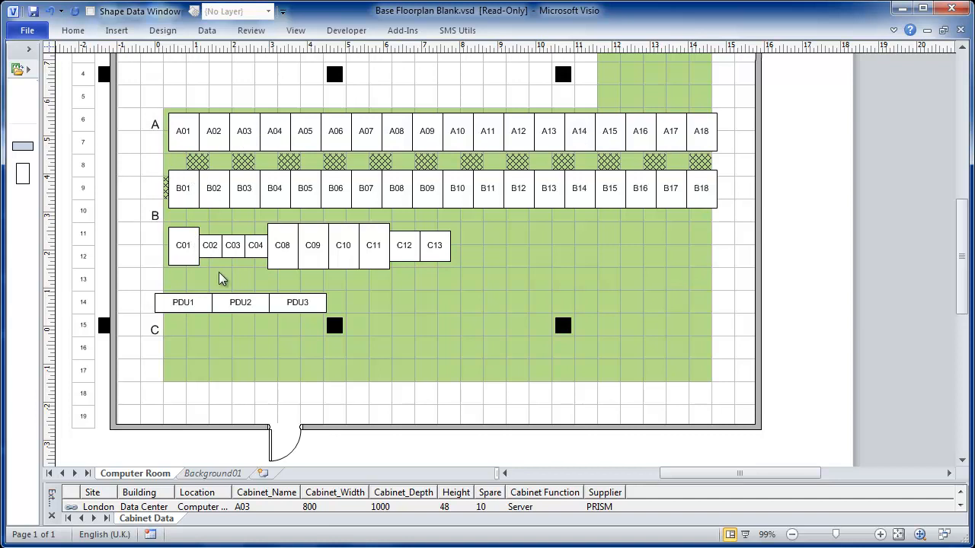
pyautogui.moveTo(235, 280)
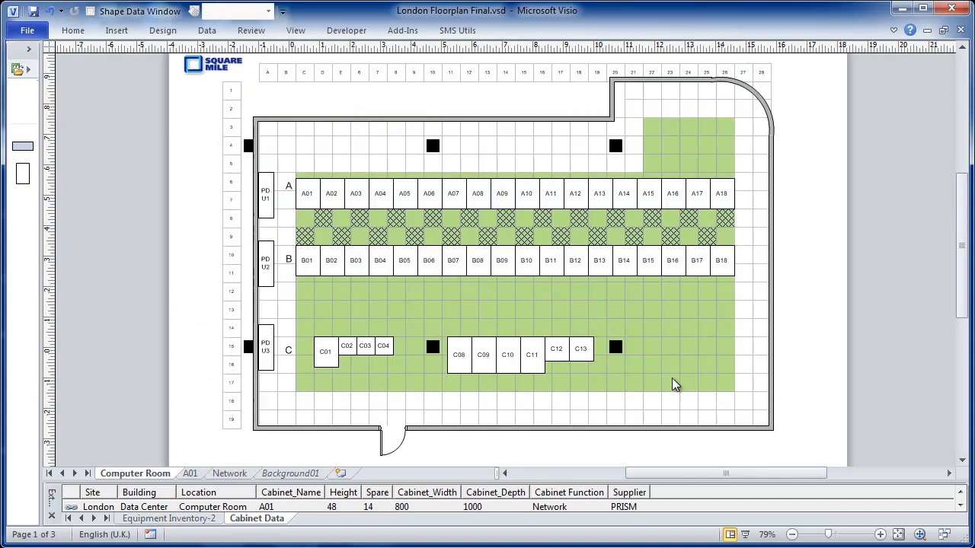
pyautogui.moveTo(320, 234)
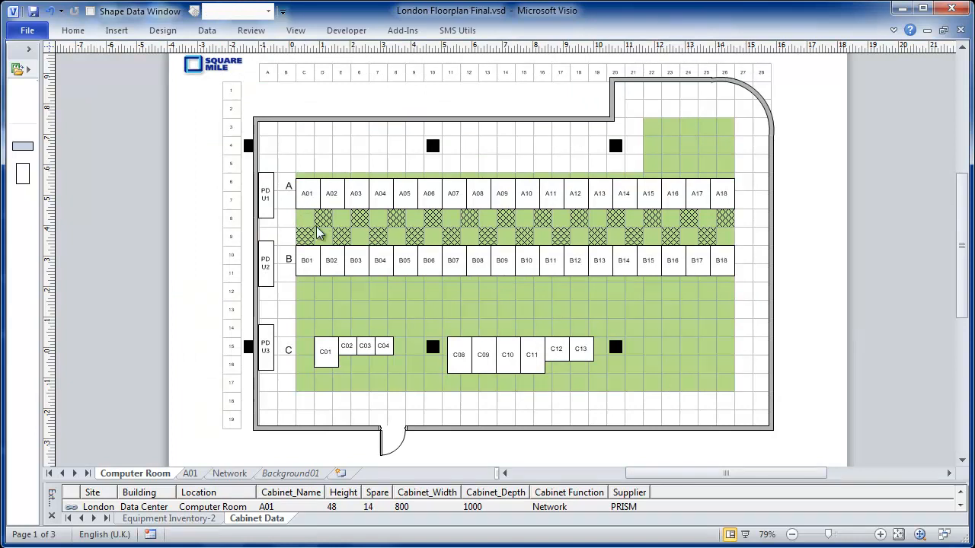
pyautogui.moveTo(343, 237)
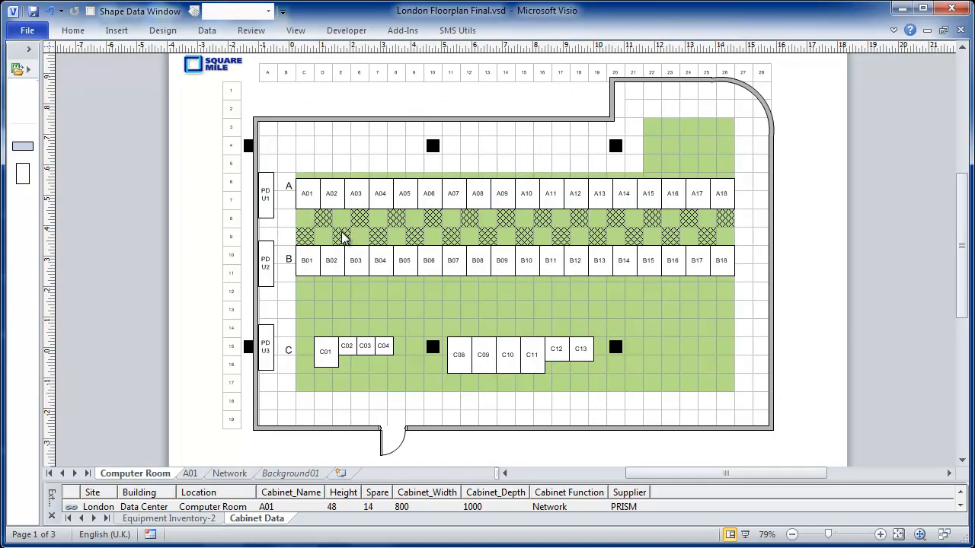
pyautogui.moveTo(738, 290)
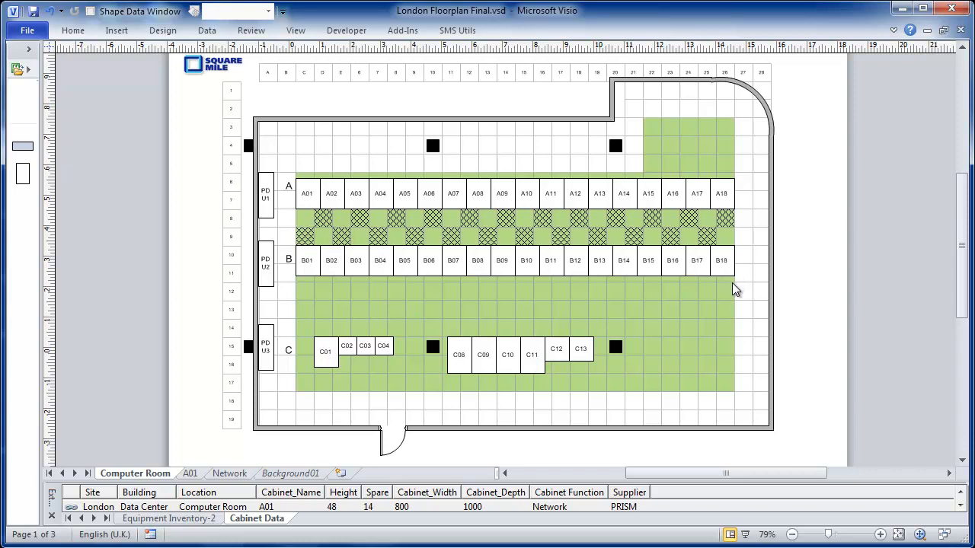
pyautogui.moveTo(353, 203)
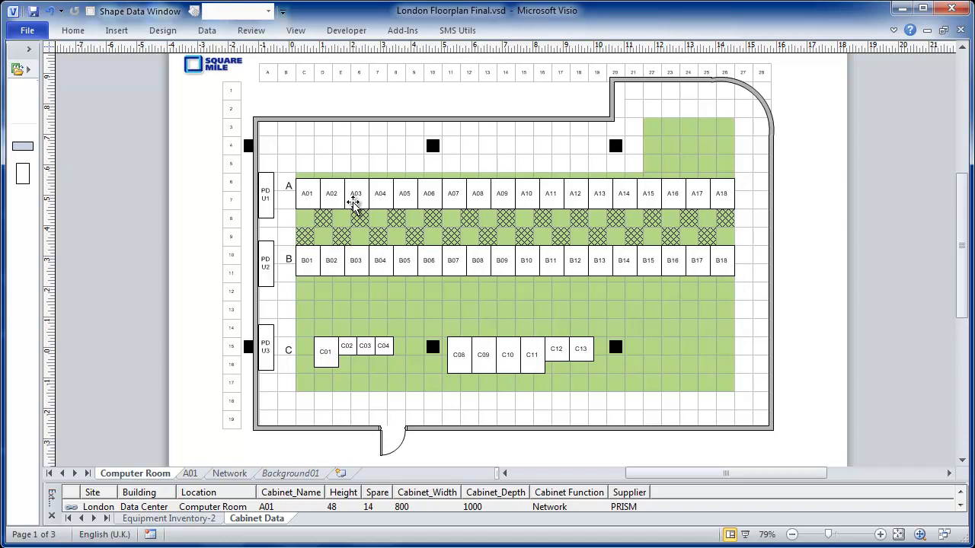
# - View cabinet A03's stored details in the Shape Data window, then close the window
pyautogui.click(357, 193)
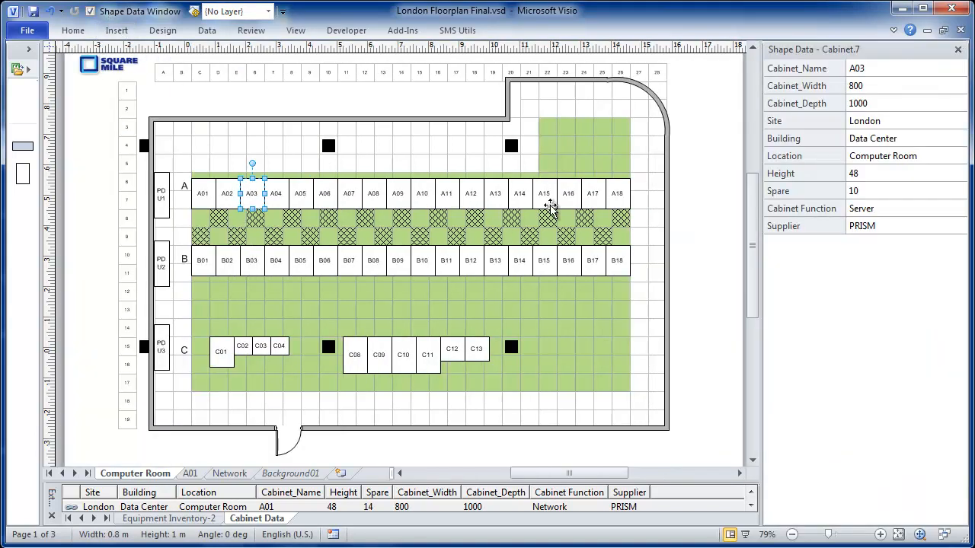
pyautogui.moveTo(302, 371)
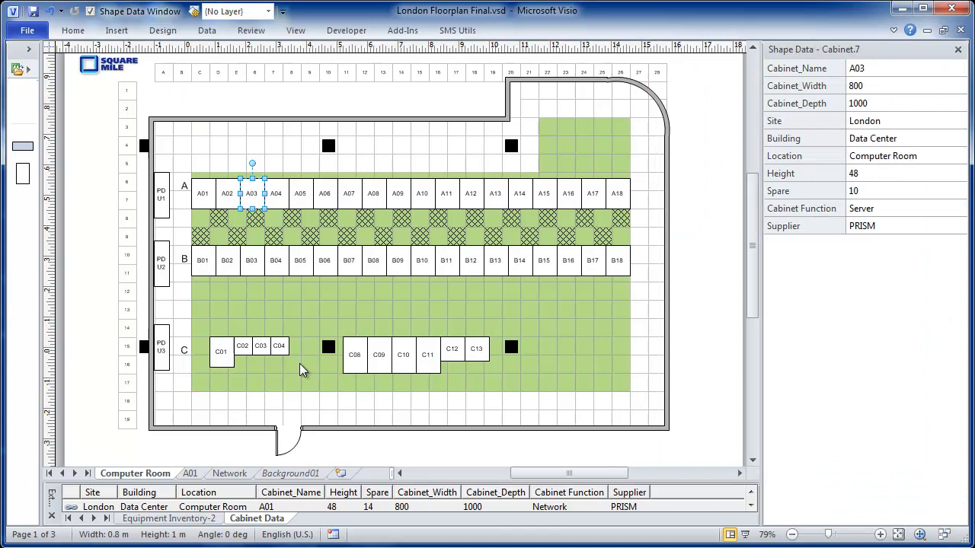
pyautogui.click(161, 347)
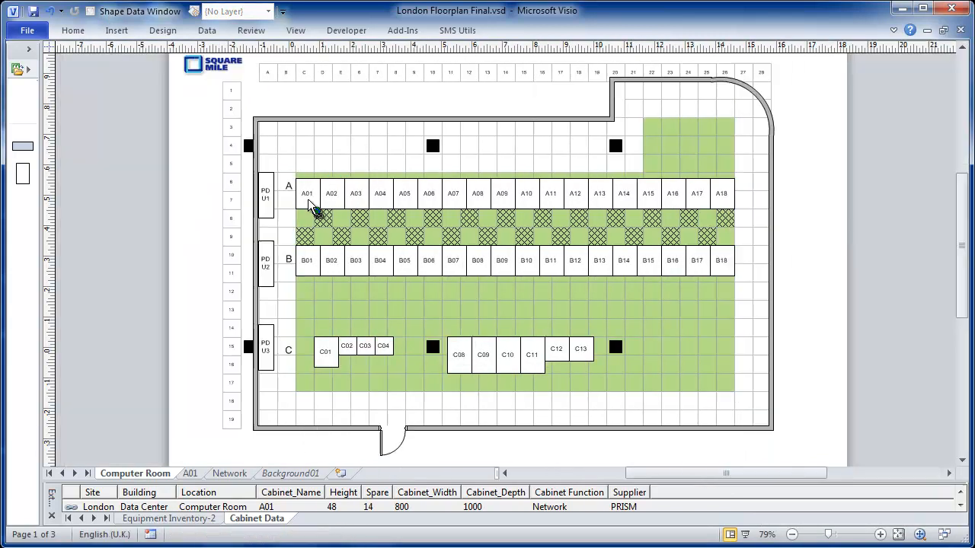
pyautogui.moveTo(311, 207)
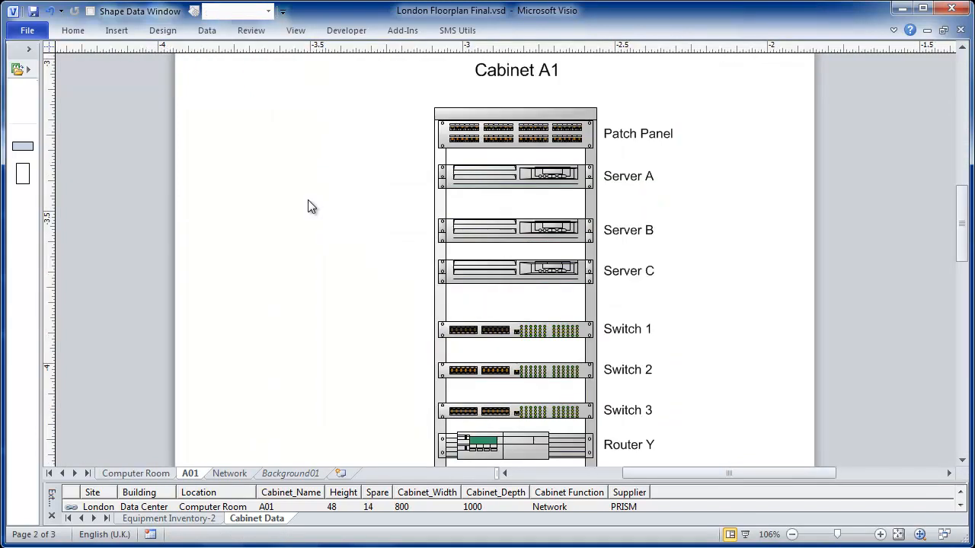
pyautogui.moveTo(231, 428)
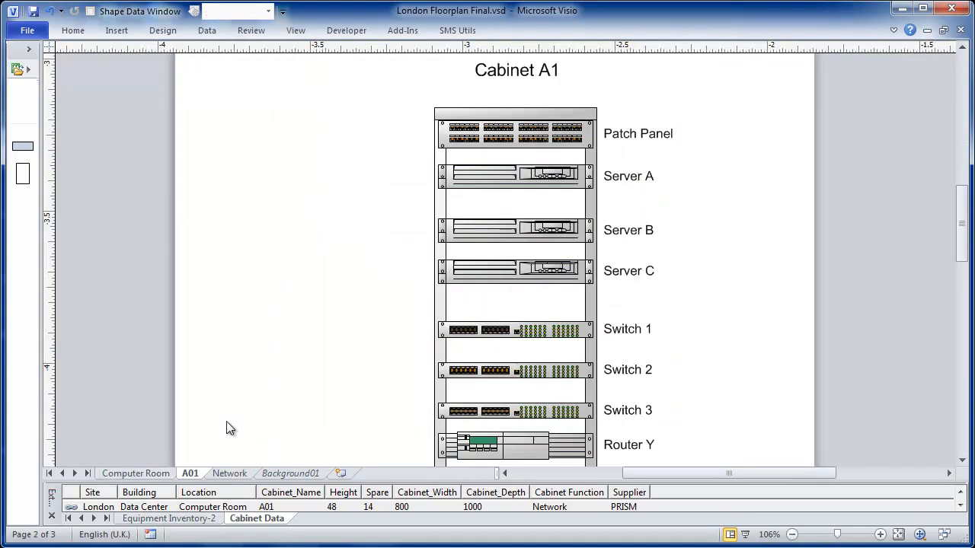
pyautogui.moveTo(606, 140)
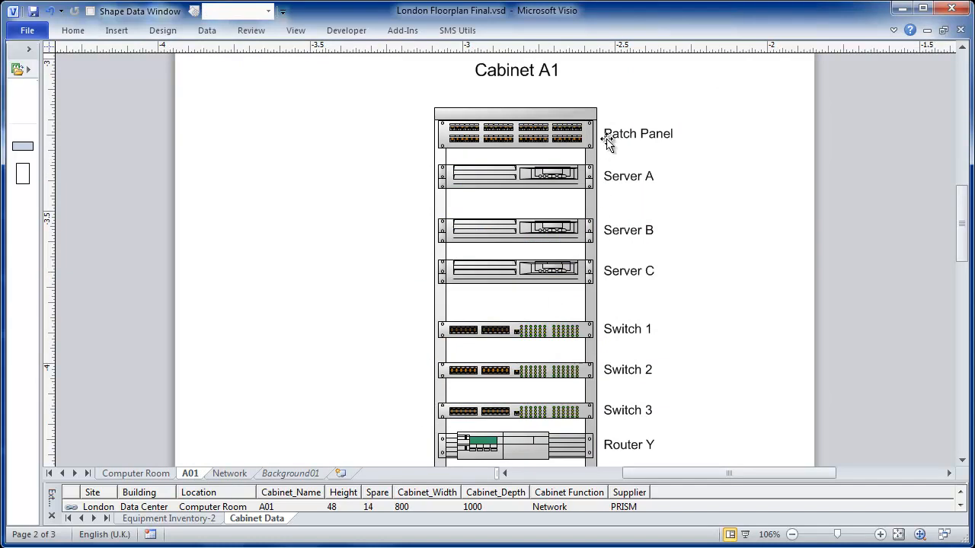
pyautogui.moveTo(516, 136)
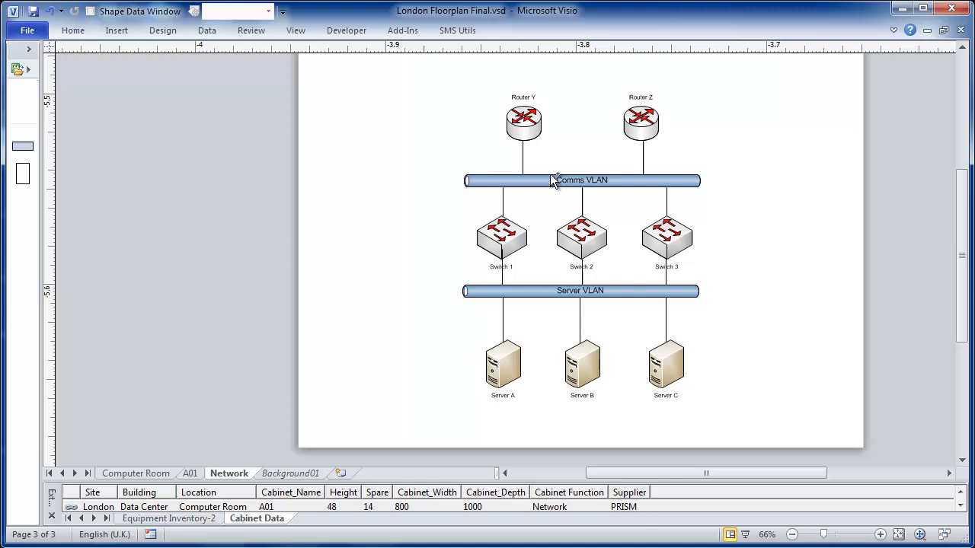
pyautogui.moveTo(445, 189)
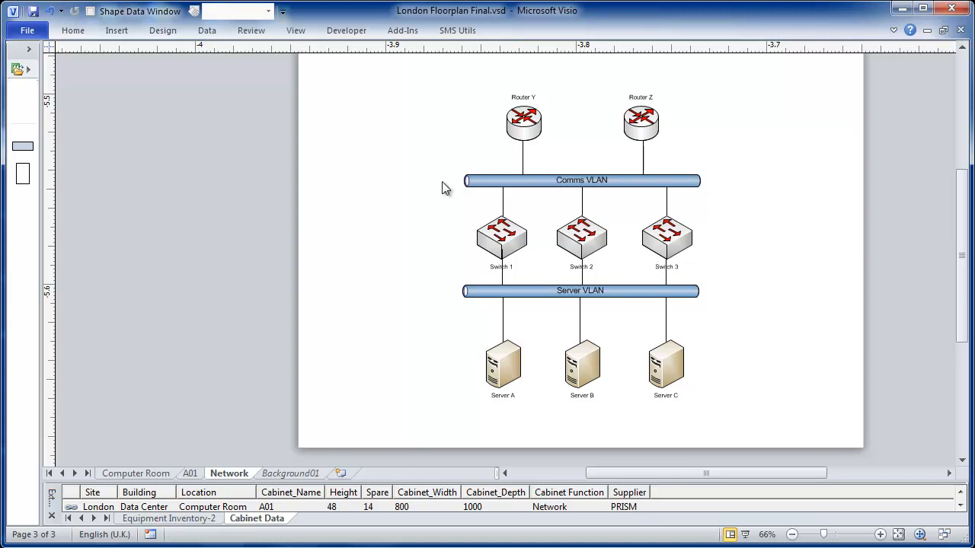
pyautogui.moveTo(491, 378)
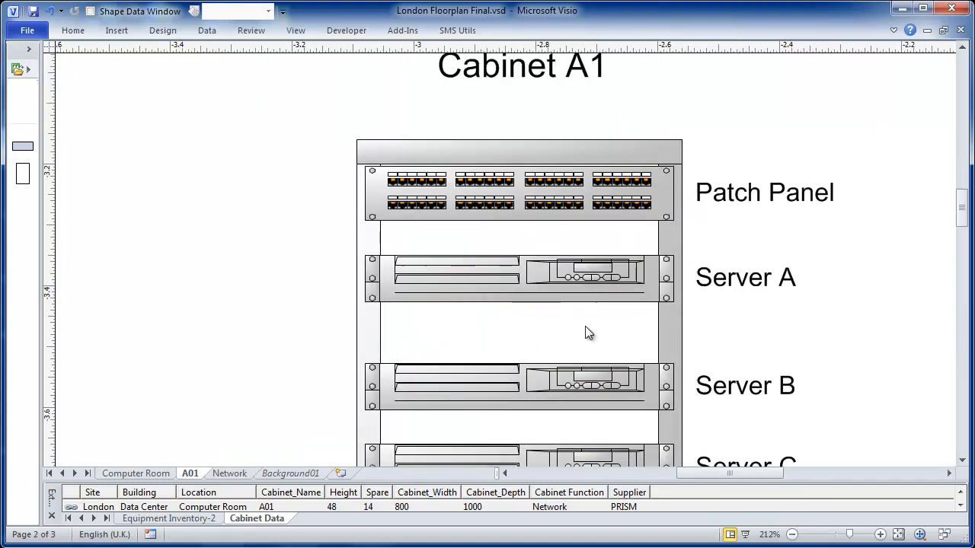
pyautogui.moveTo(642, 265)
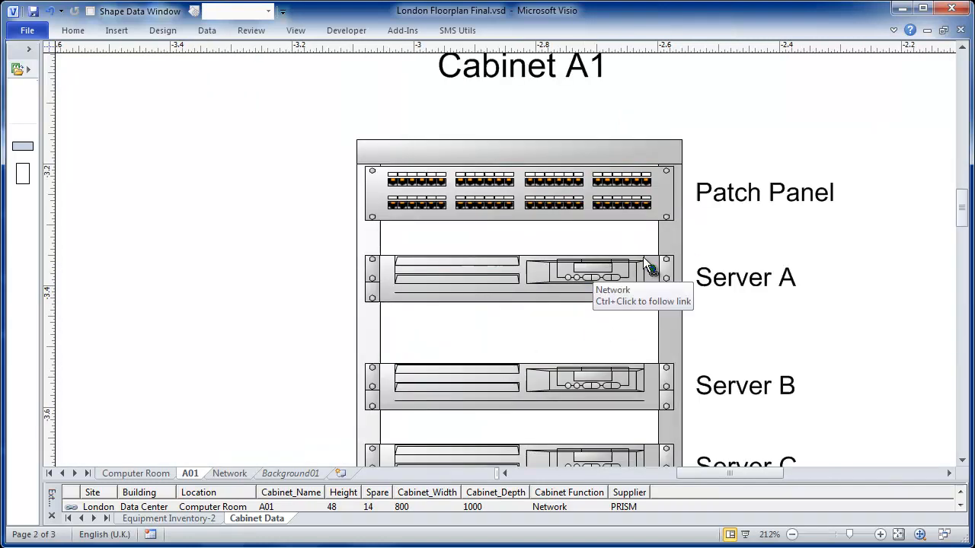
pyautogui.moveTo(548, 150)
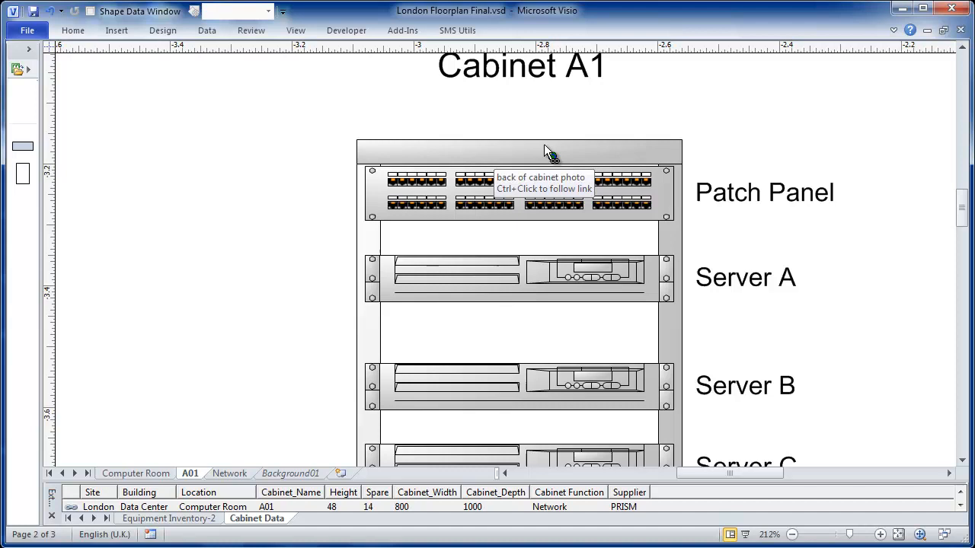
pyautogui.moveTo(548, 151)
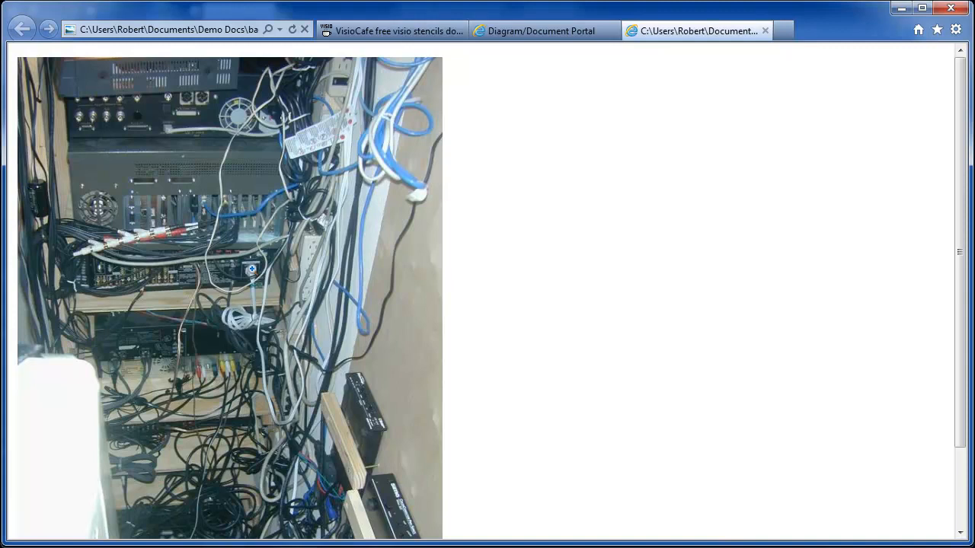
# - Return from the browser's cabinet photo to the Birmingham Computer Room plan
pyautogui.click(696, 31)
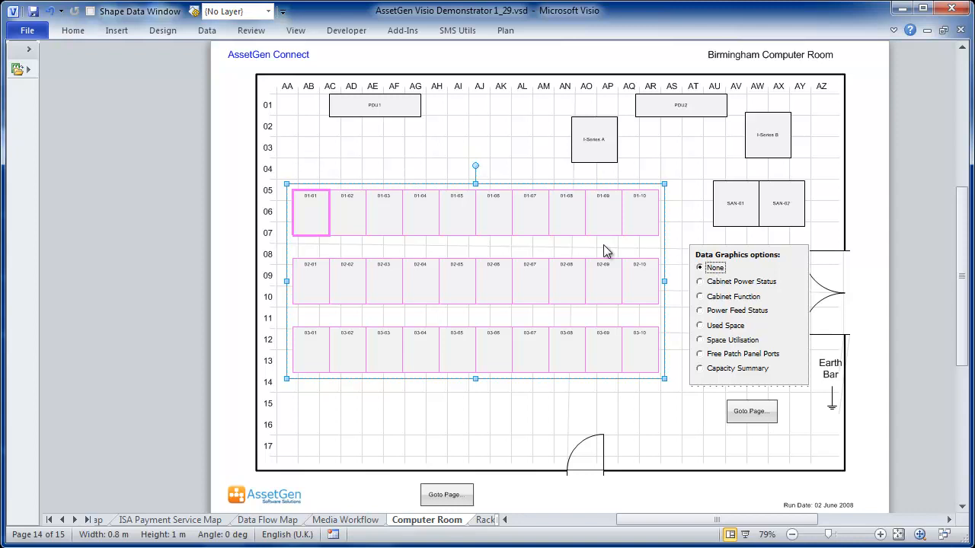
pyautogui.moveTo(700, 281)
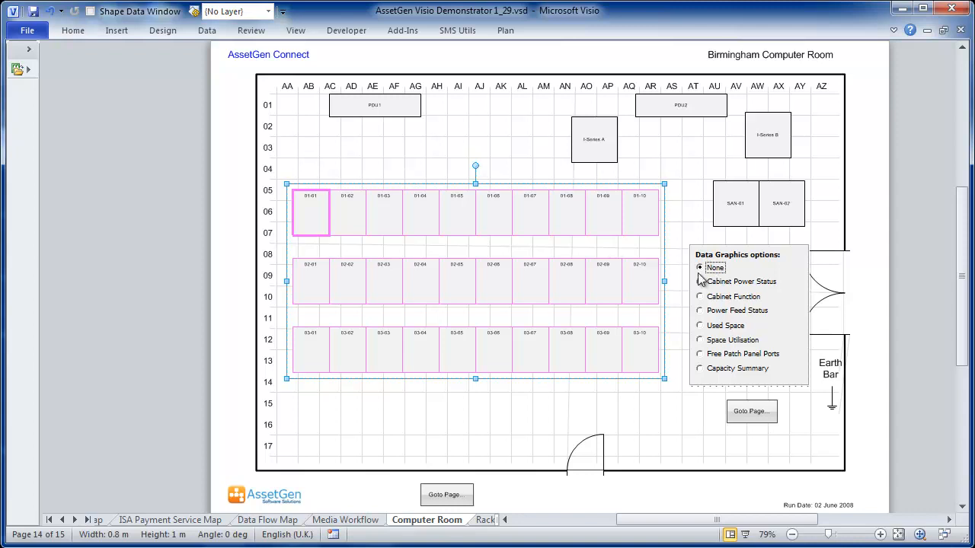
# - Show cabinets coloured by Cabinet Function, then by Cabinet Power Status, then another data graphic view
pyautogui.click(699, 295)
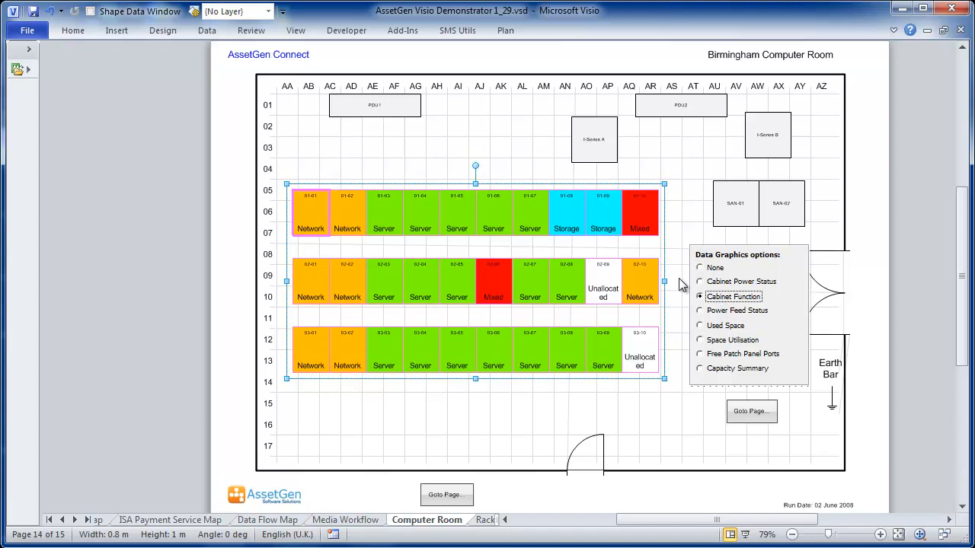
pyautogui.moveTo(430, 231)
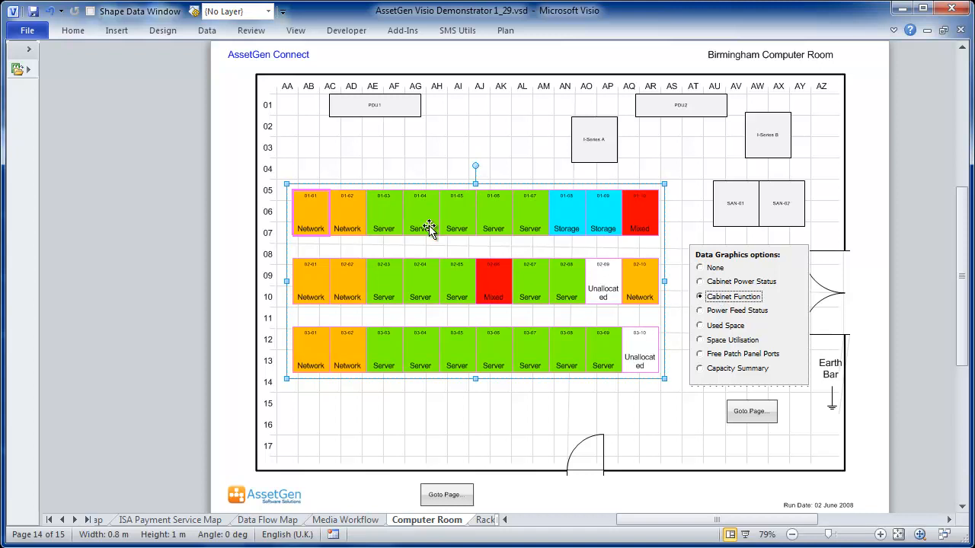
pyautogui.click(699, 281)
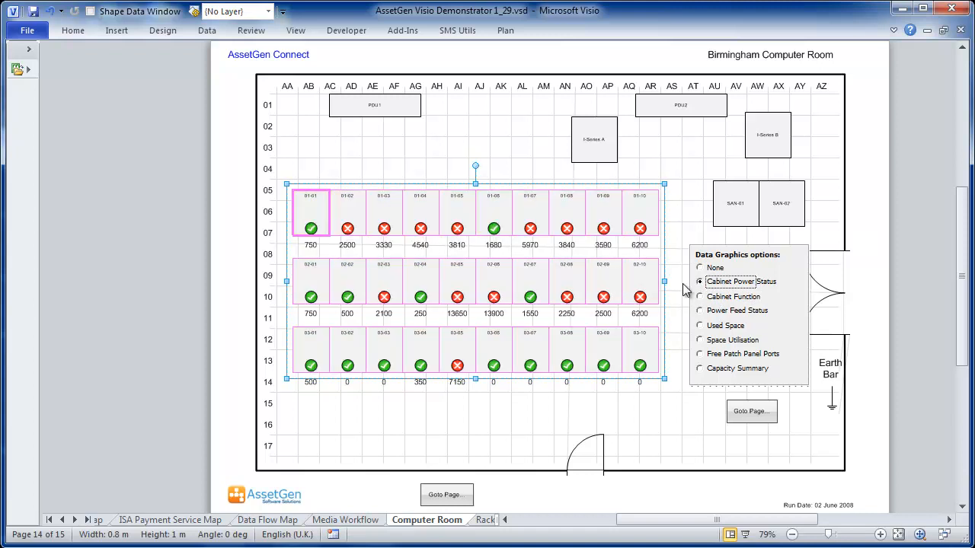
pyautogui.moveTo(673, 265)
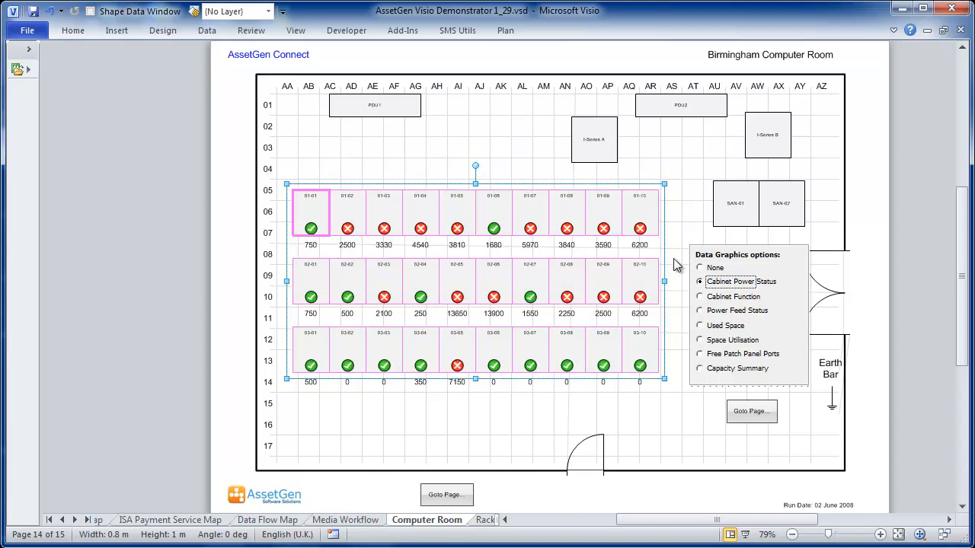
pyautogui.moveTo(714, 348)
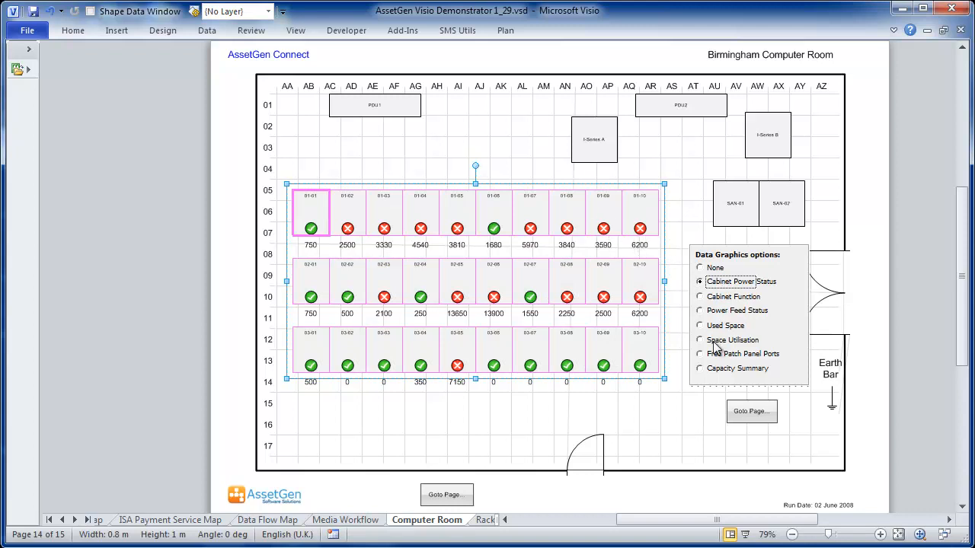
pyautogui.click(698, 340)
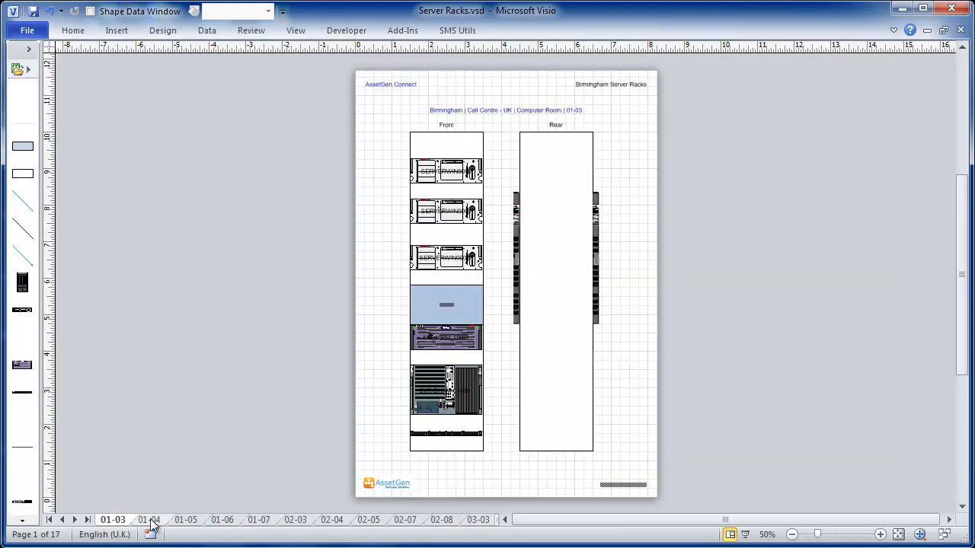
# - Page through racks 01-04, 01-03, 01-04, 01-05 and 01-07, ending on cabinet 02-03
pyautogui.click(149, 519)
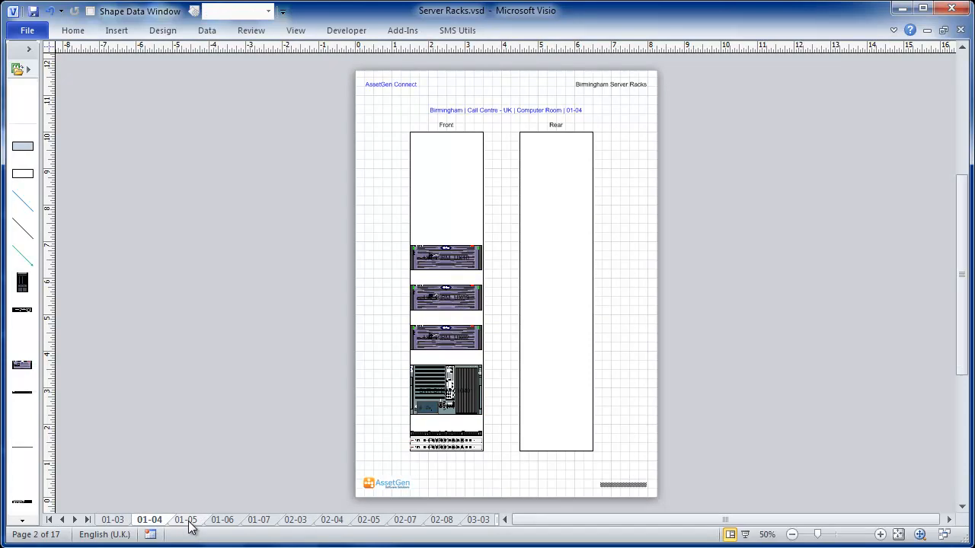
pyautogui.click(113, 520)
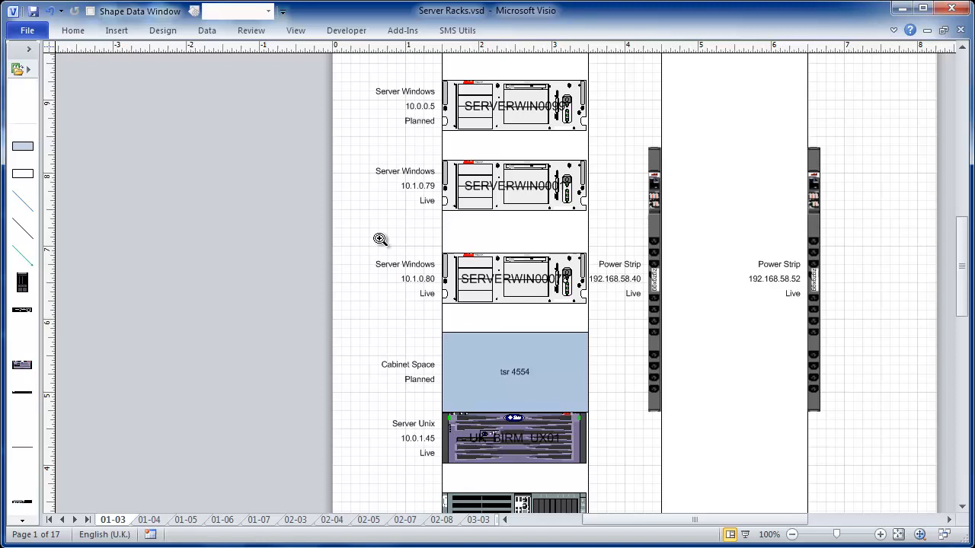
pyautogui.moveTo(387, 298)
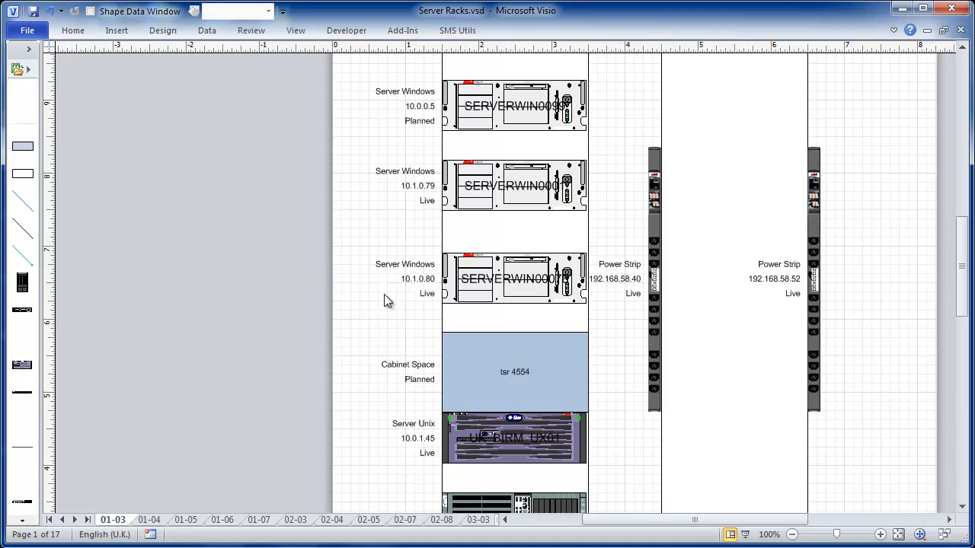
pyautogui.moveTo(247, 403)
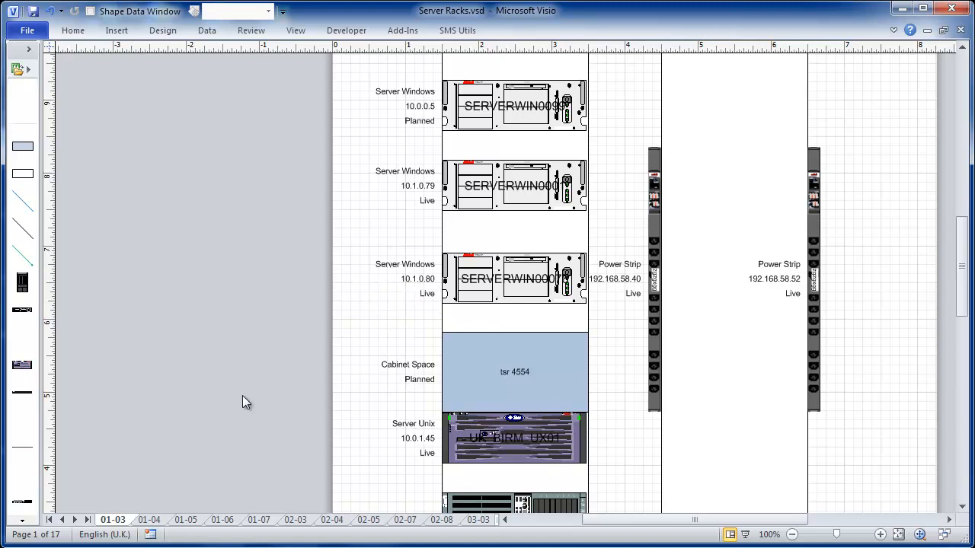
pyautogui.click(149, 519)
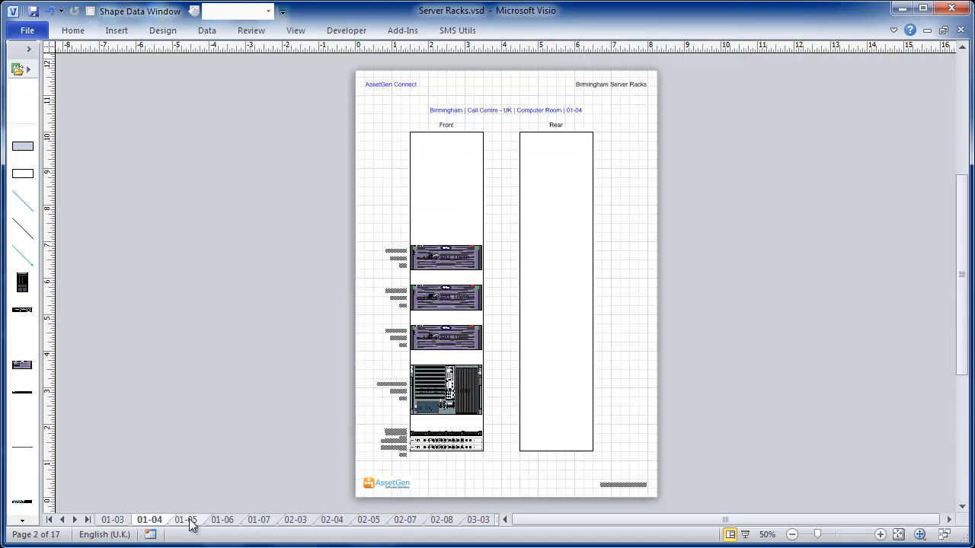
pyautogui.click(186, 519)
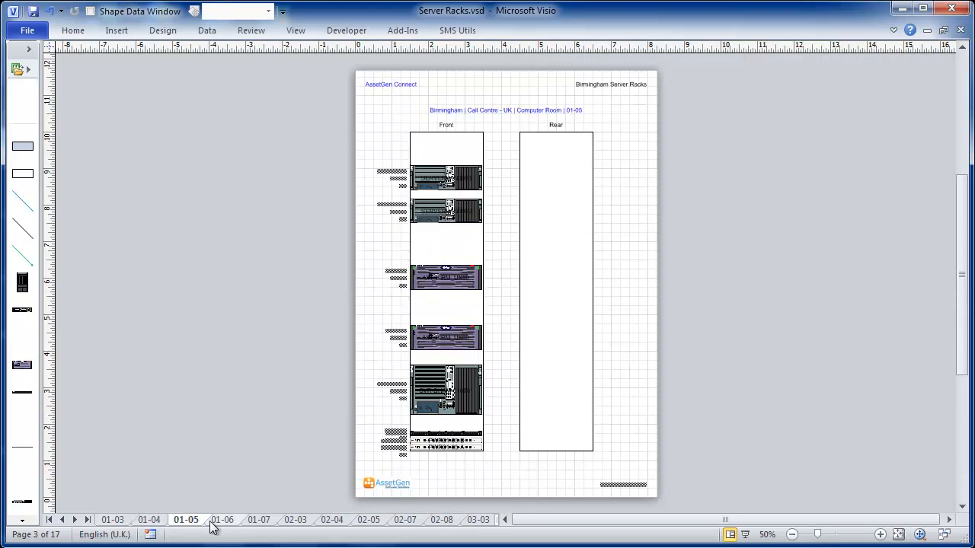
pyautogui.click(259, 520)
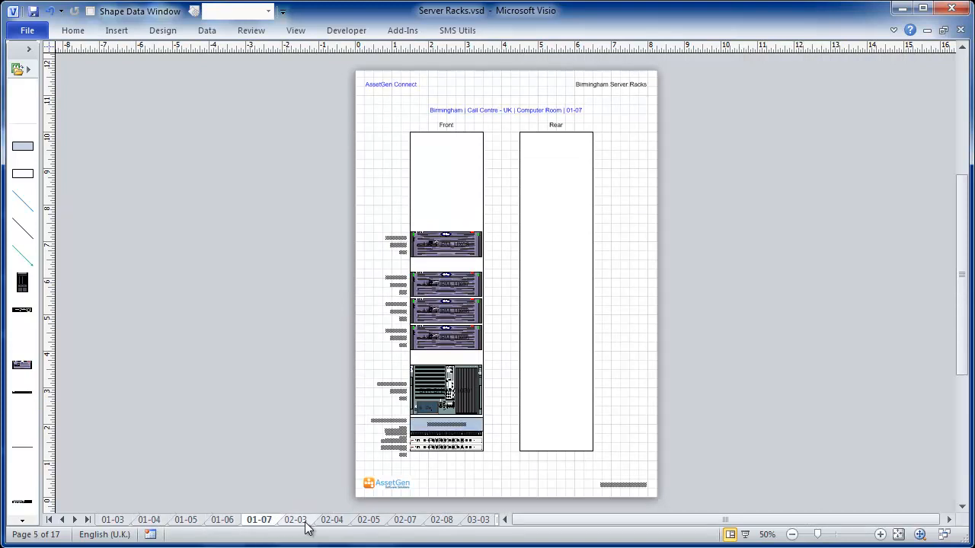
pyautogui.click(296, 519)
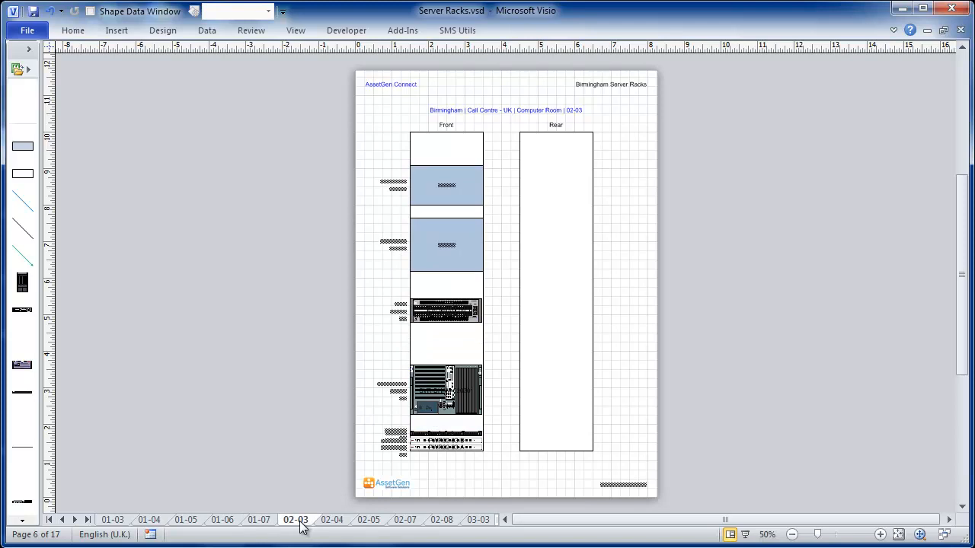
pyautogui.moveTo(299, 526)
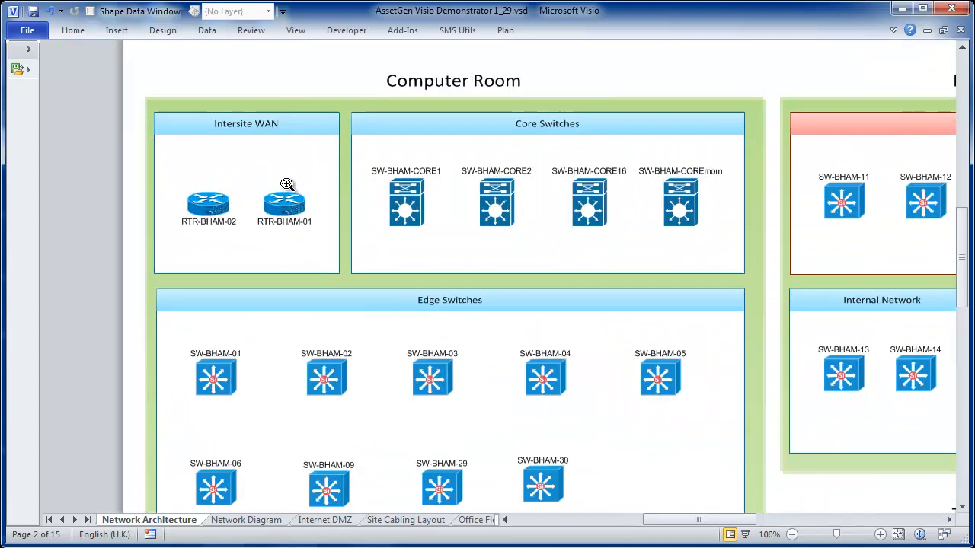
pyautogui.moveTo(296, 232)
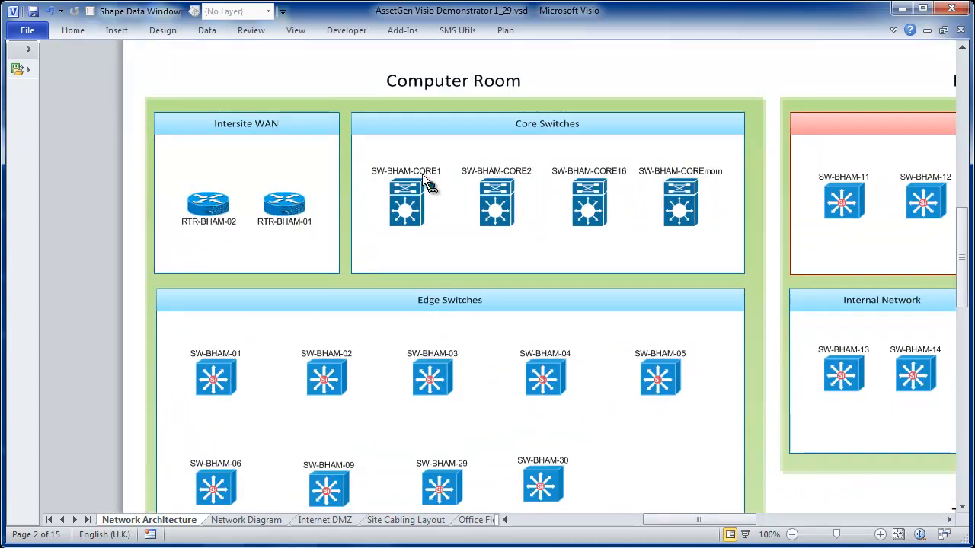
pyautogui.moveTo(405, 201)
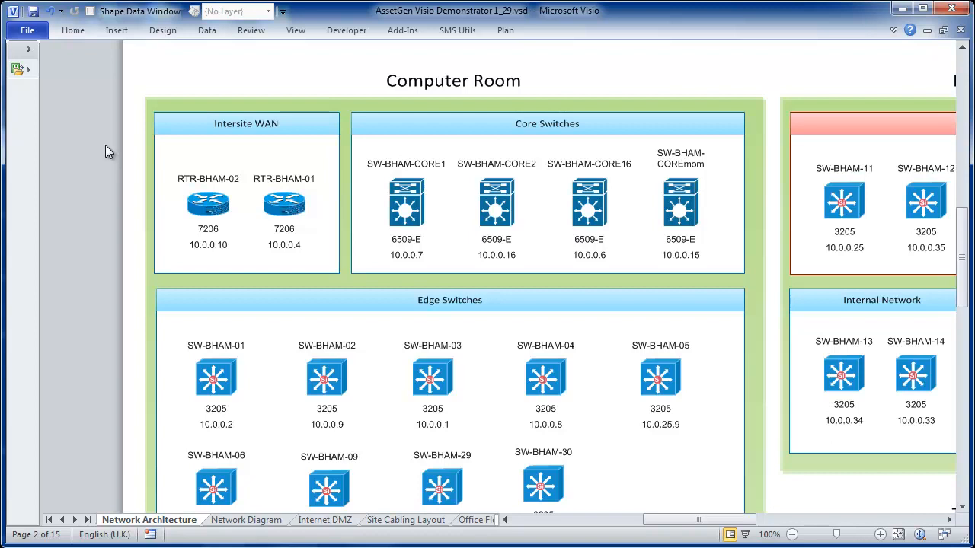
pyautogui.moveTo(207, 256)
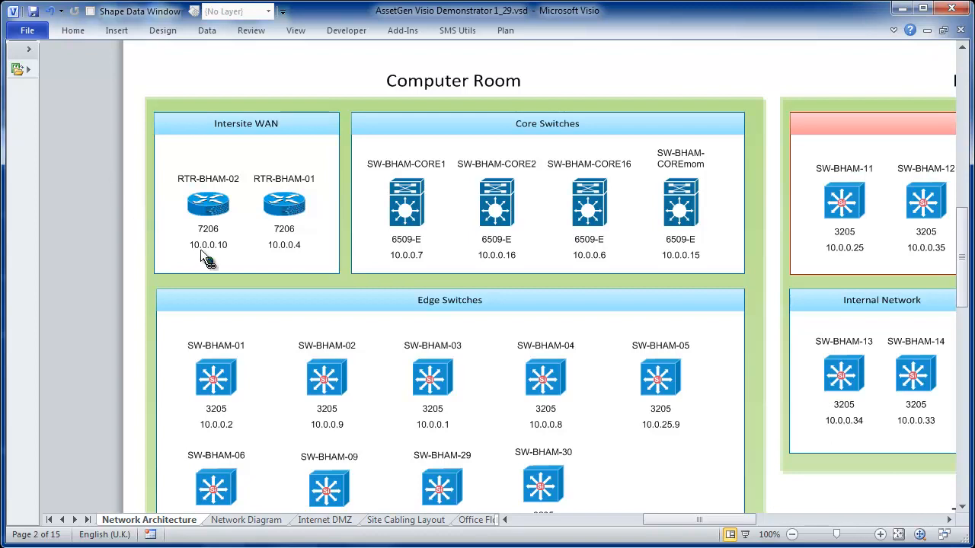
pyautogui.moveTo(232, 262)
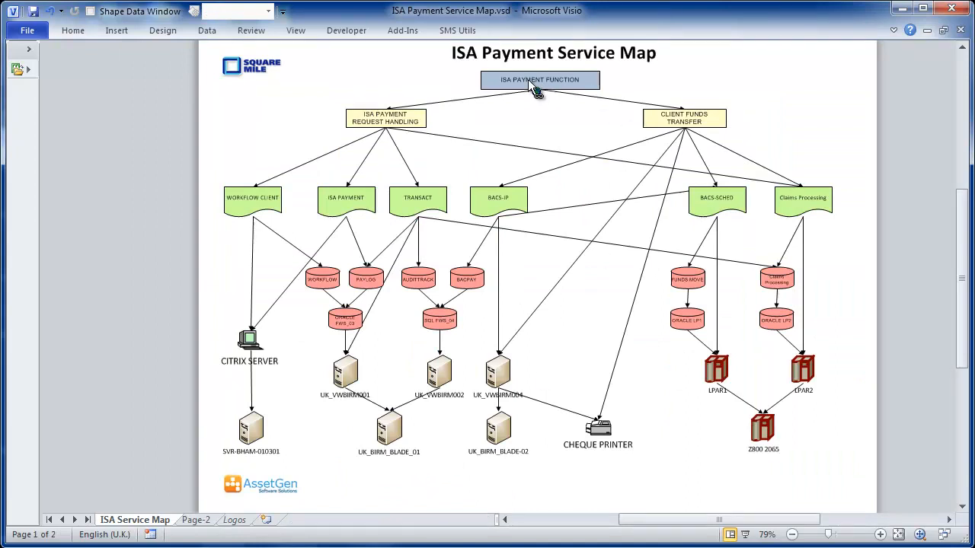
pyautogui.moveTo(517, 99)
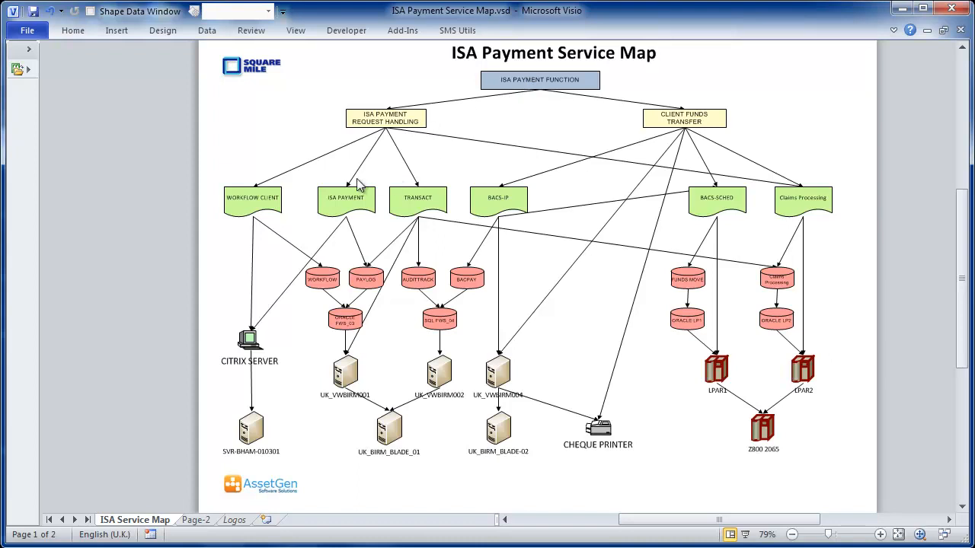
pyautogui.moveTo(348, 338)
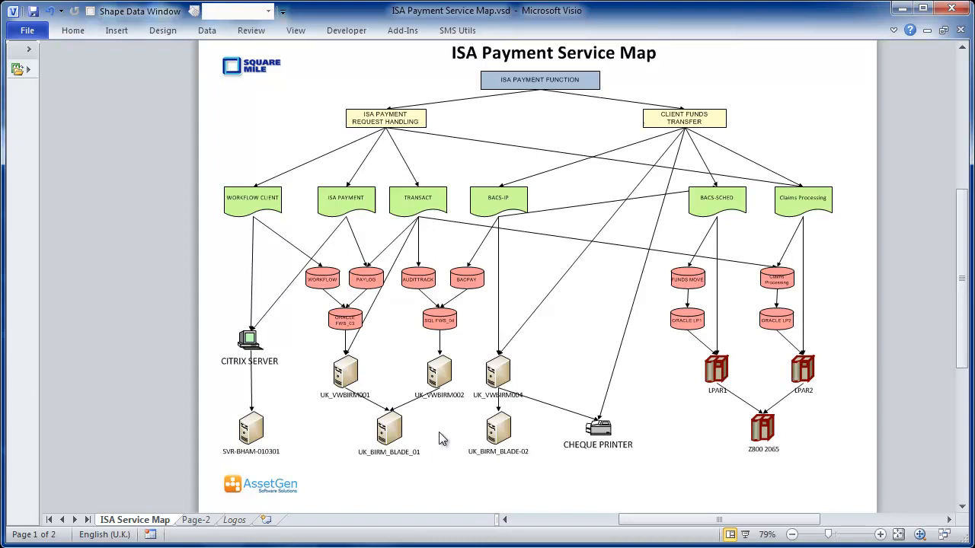
pyautogui.moveTo(344, 428)
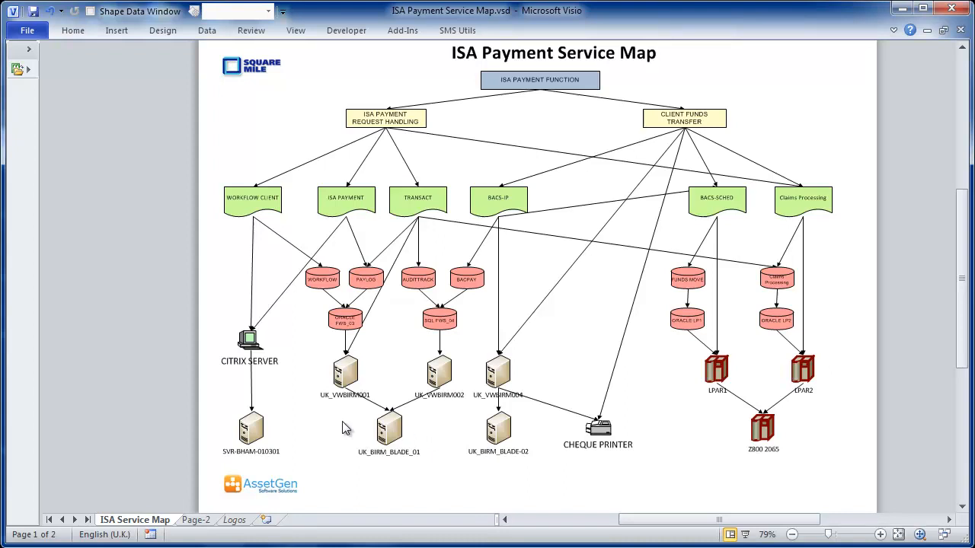
pyautogui.moveTo(358, 384)
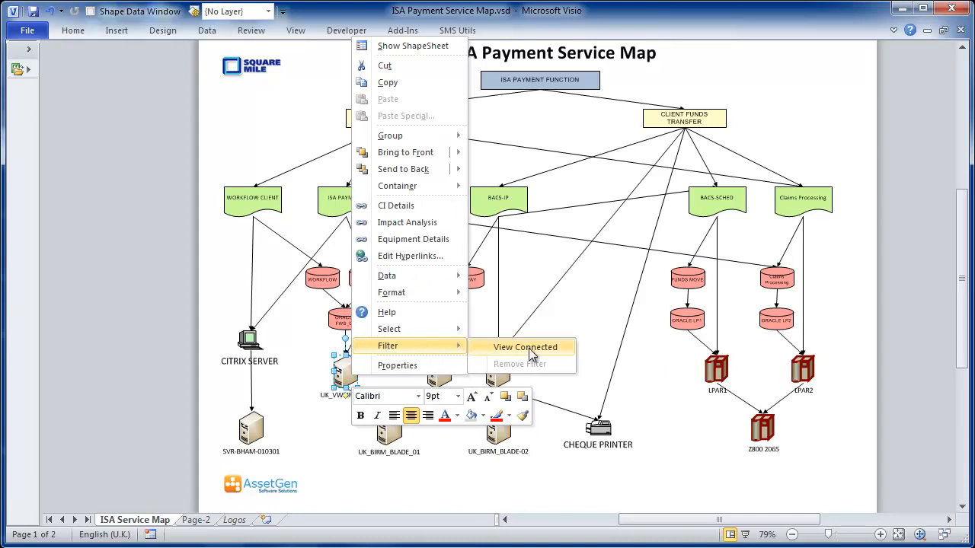
# - Show only the shapes connected to the UK_VWBIRM001 server using Filter > View Connected
pyautogui.click(524, 348)
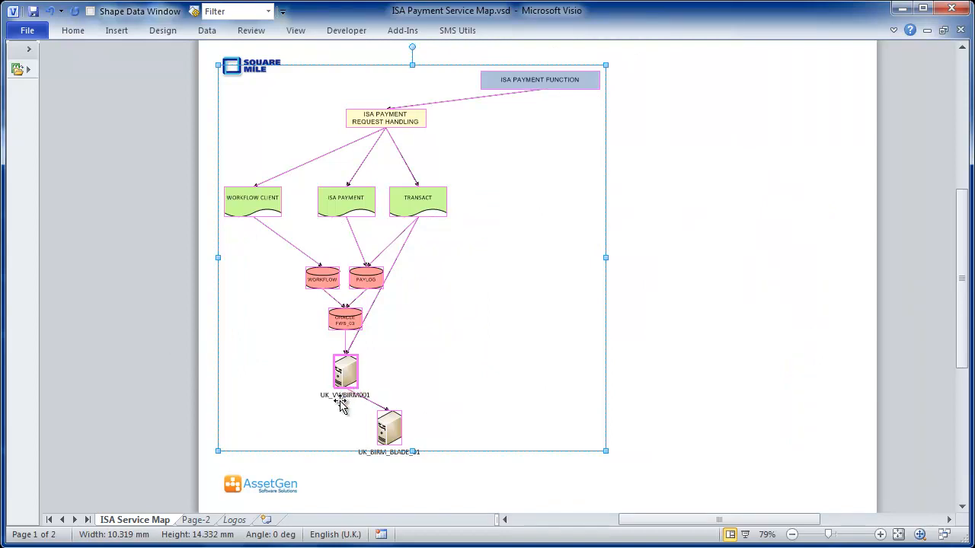
# - Switch to Page-2 with UK_VWBIRM001's dependency path outlined in dashed red
pyautogui.click(195, 520)
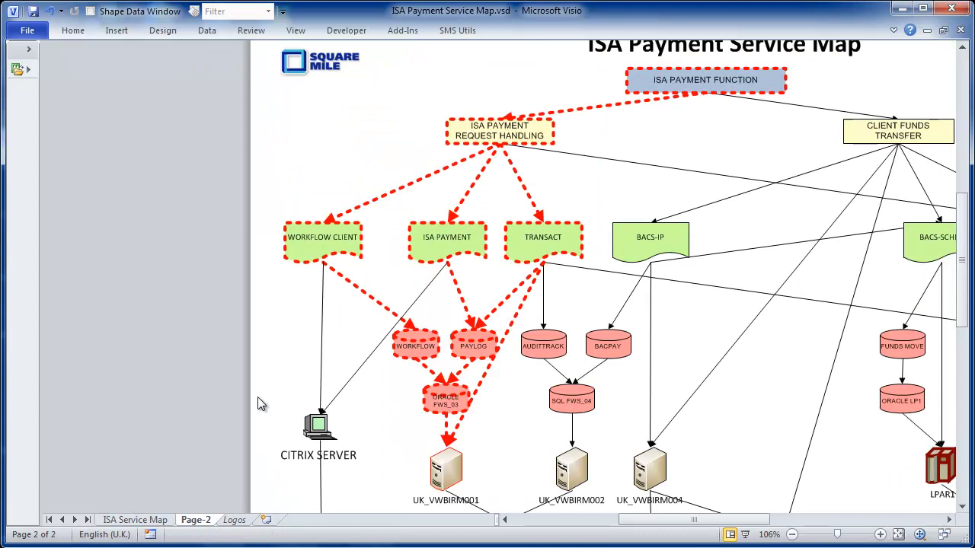
pyautogui.moveTo(454, 460)
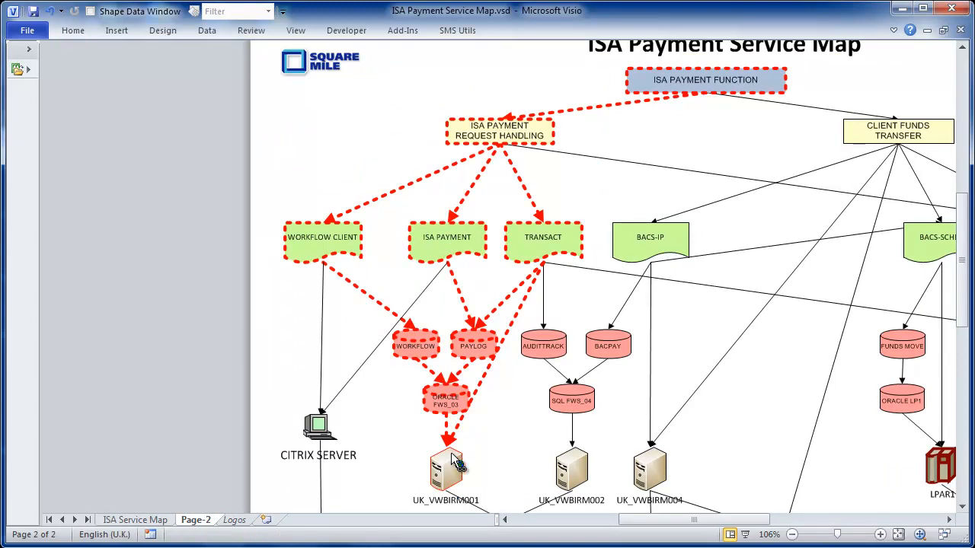
pyautogui.moveTo(514, 382)
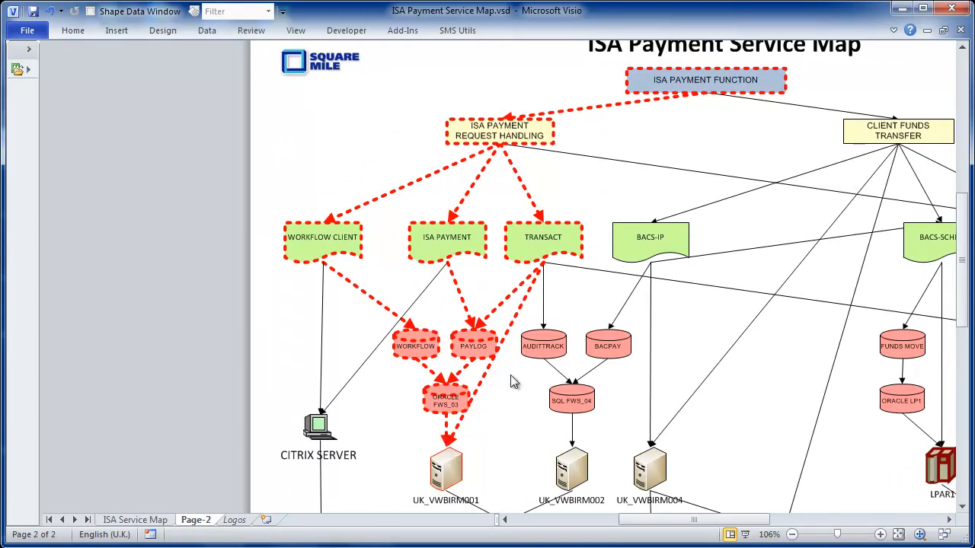
pyautogui.moveTo(469, 427)
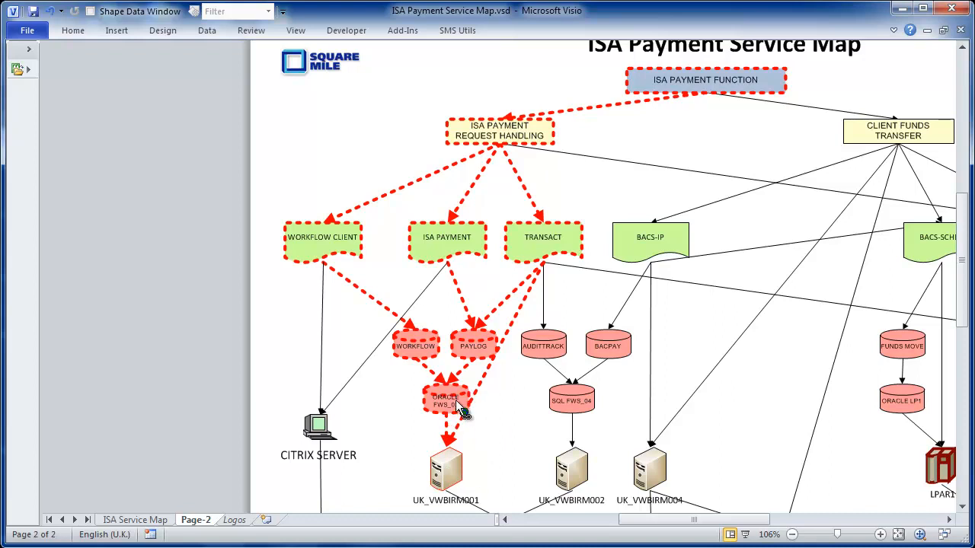
pyautogui.moveTo(460, 476)
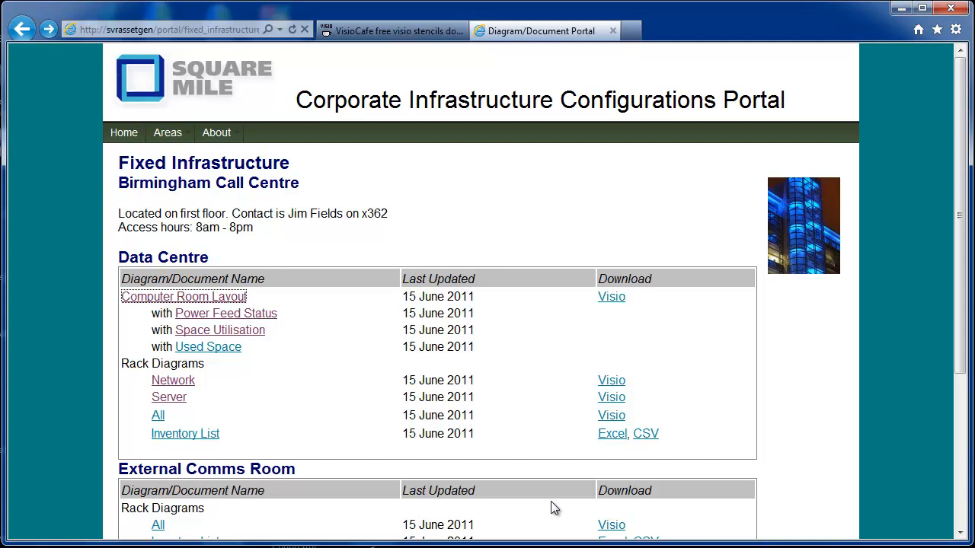
pyautogui.moveTo(205, 296)
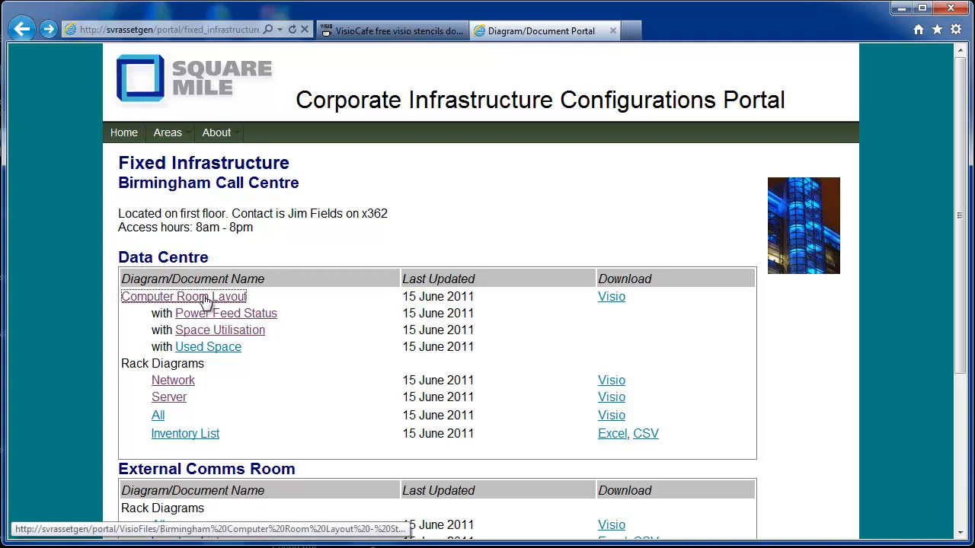
# - View the Birmingham Computer Room Layout with cabinet 01-03's details, then go to the Server rack diagrams link
pyautogui.click(182, 295)
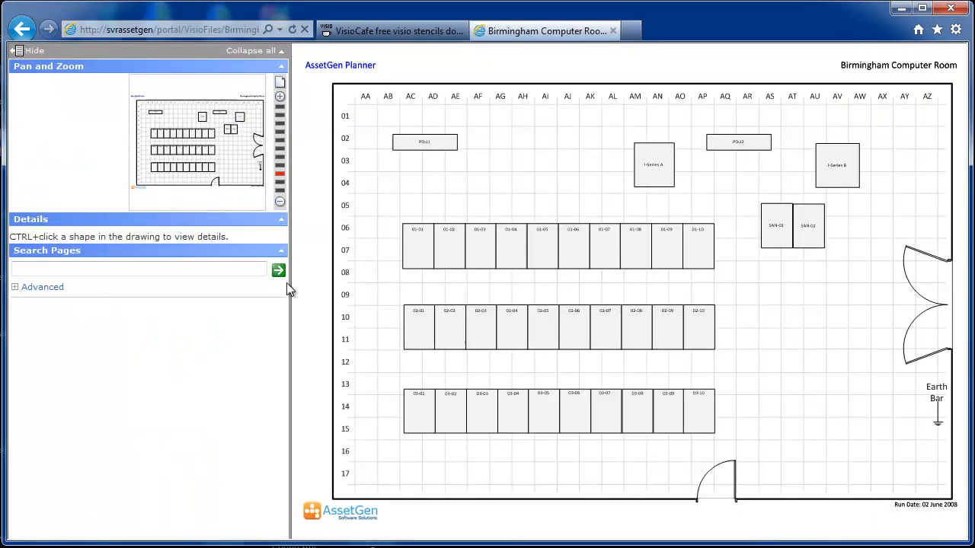
pyautogui.moveTo(481, 253)
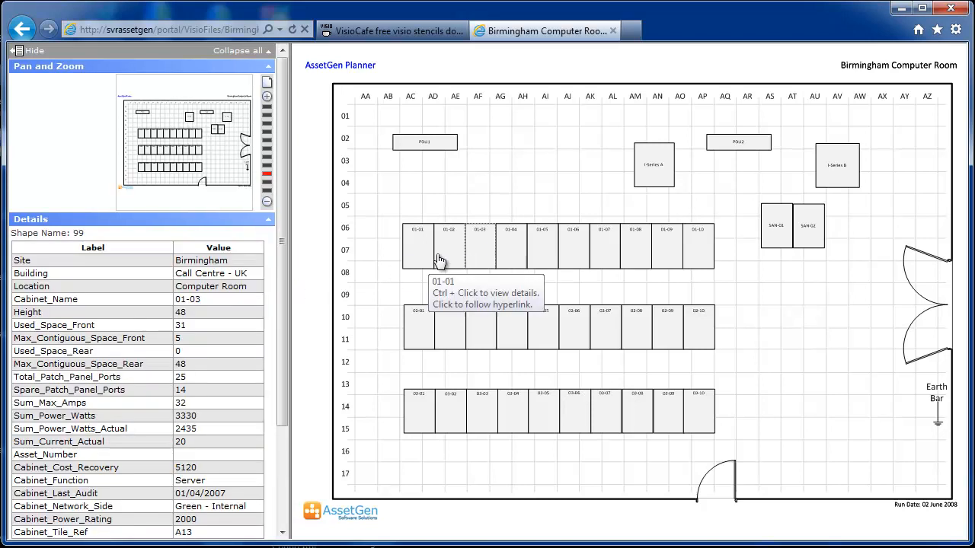
pyautogui.moveTo(511, 245)
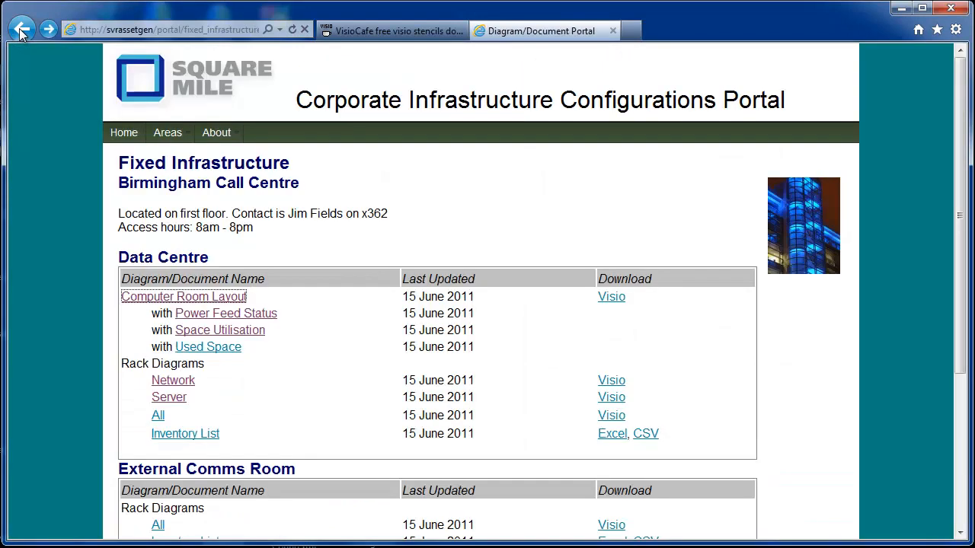
pyautogui.click(168, 397)
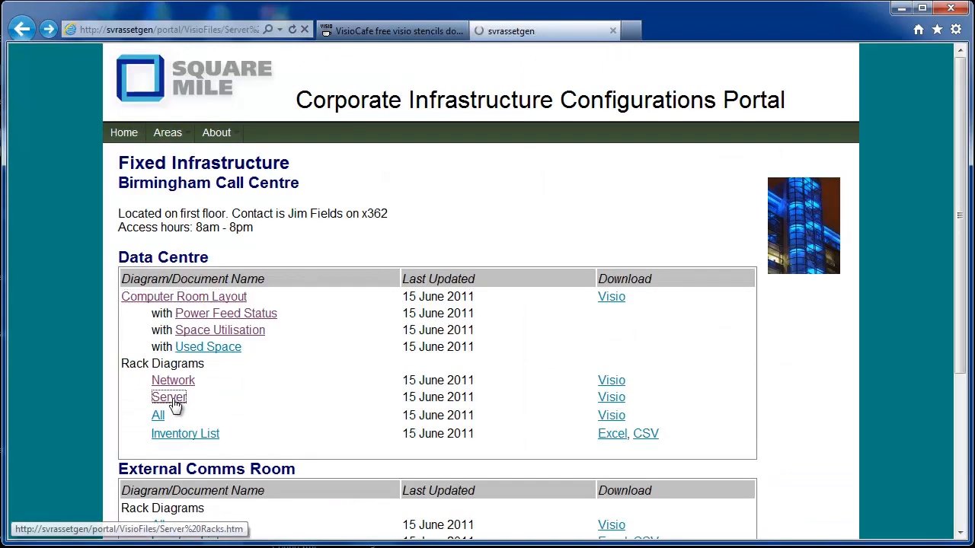
# - View rack 01-03 details for SERVERWIN0001 and the planned tsr 4554 space, then its AssetGen equipment details
pyautogui.click(167, 396)
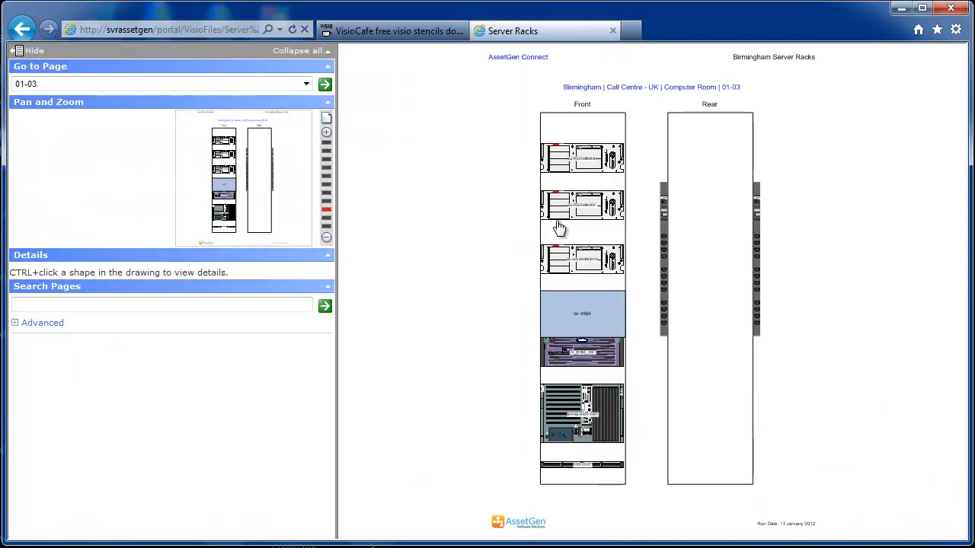
pyautogui.click(582, 206)
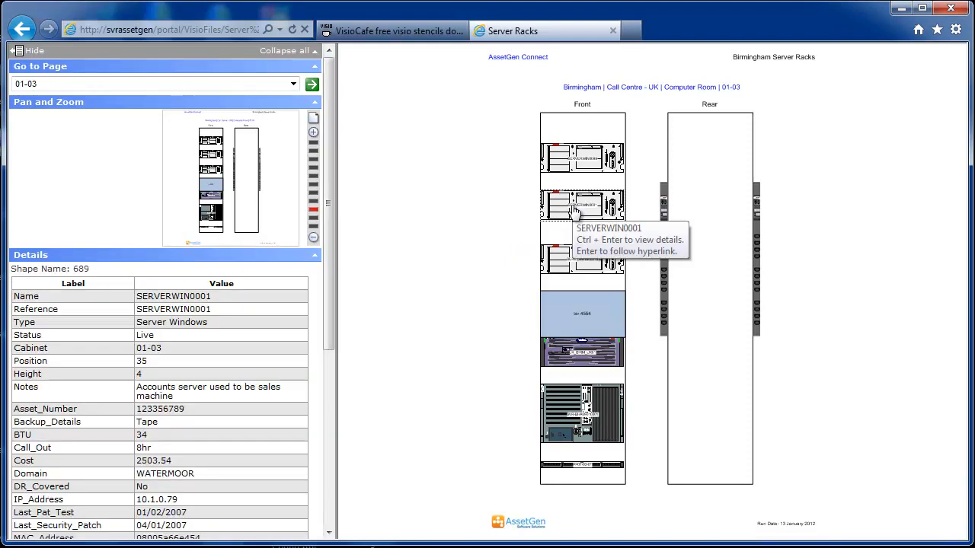
pyautogui.moveTo(292, 315)
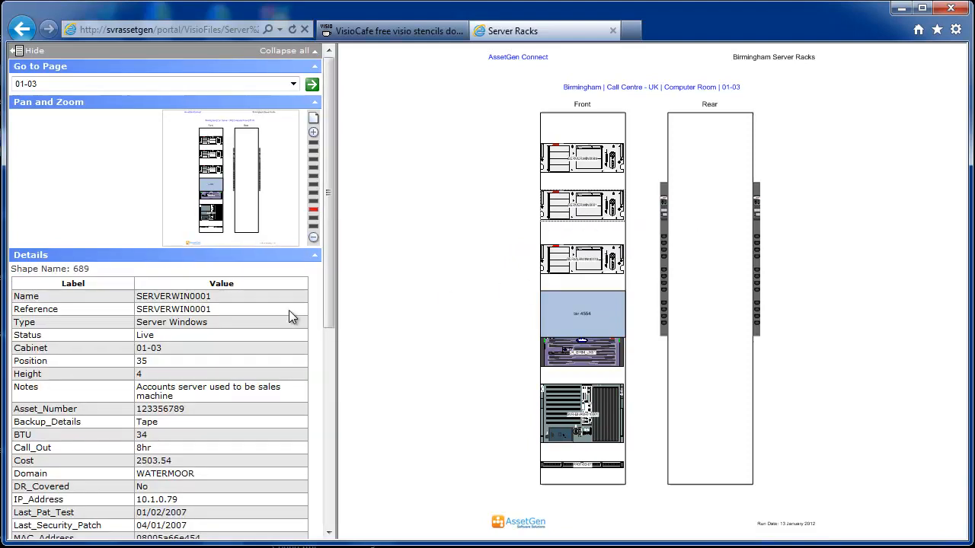
pyautogui.moveTo(533, 320)
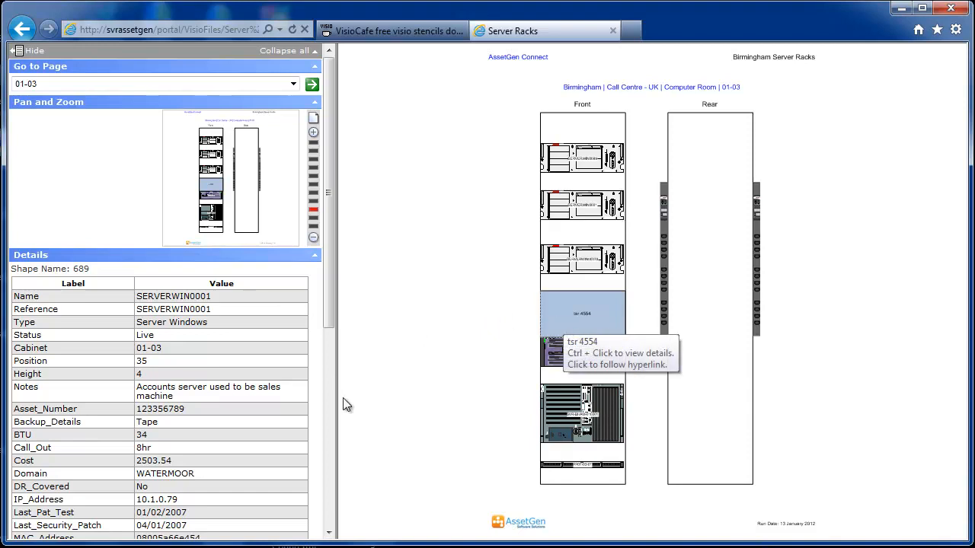
pyautogui.click(581, 213)
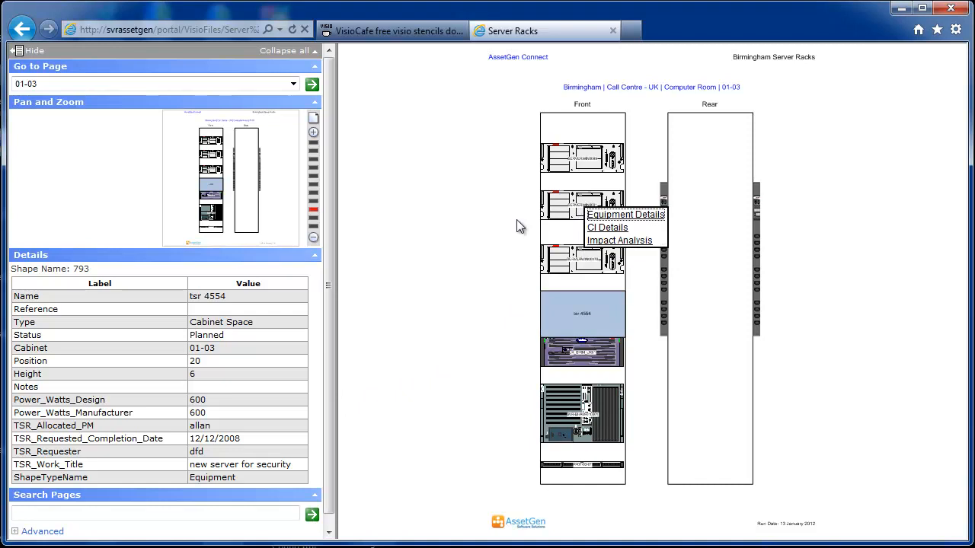
pyautogui.moveTo(624, 223)
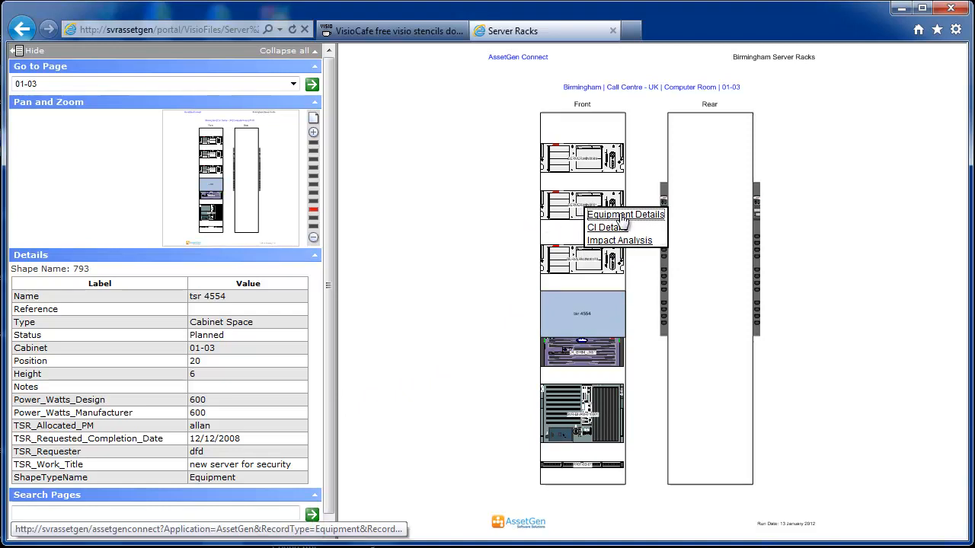
pyautogui.moveTo(625, 213)
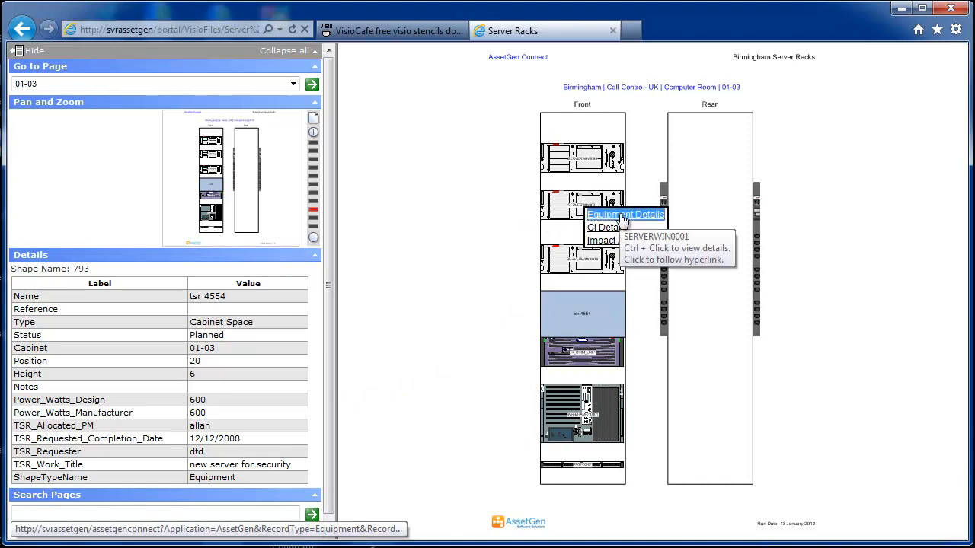
pyautogui.click(625, 213)
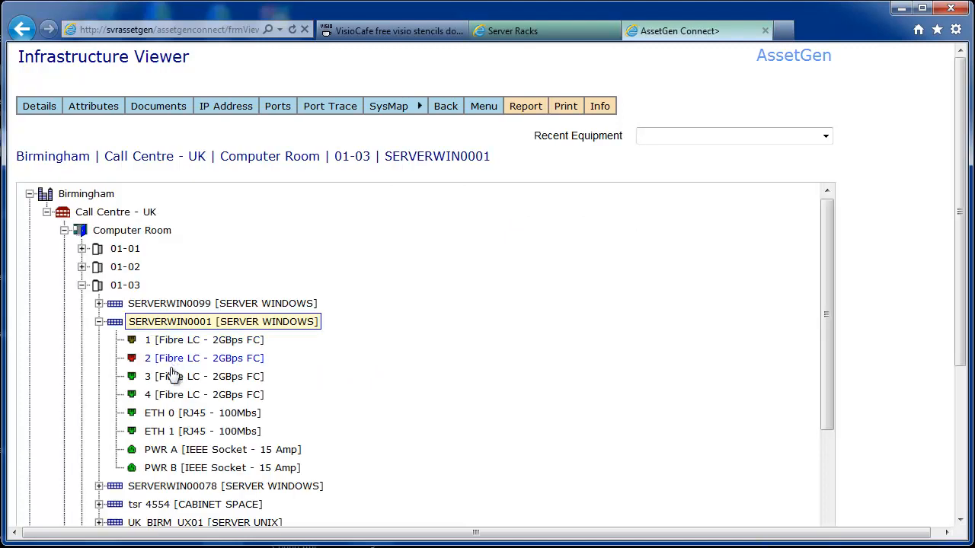
pyautogui.moveTo(180, 418)
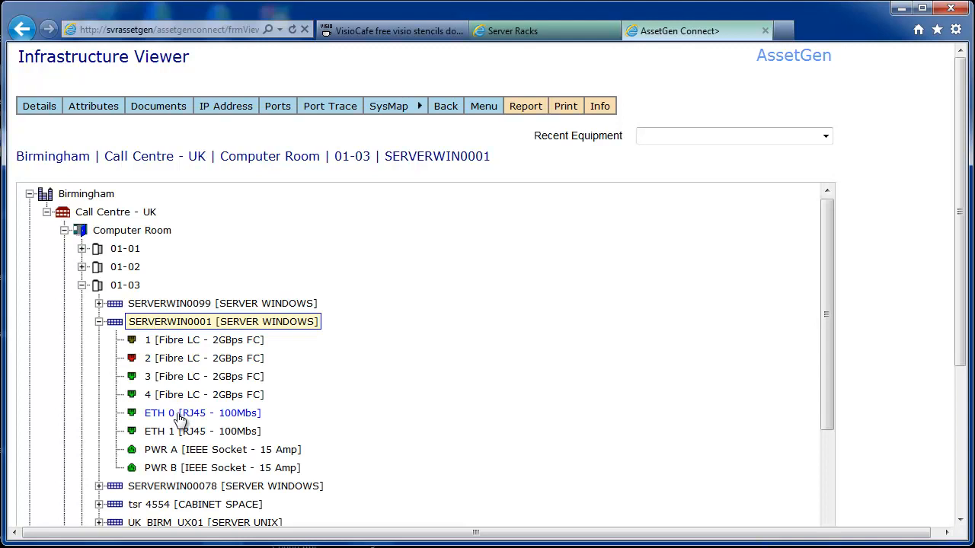
# - Trace SERVERWIN0001's ETH 0 port cabling to switch SW-BHAM-05, an 18.0 m run
pyautogui.click(201, 413)
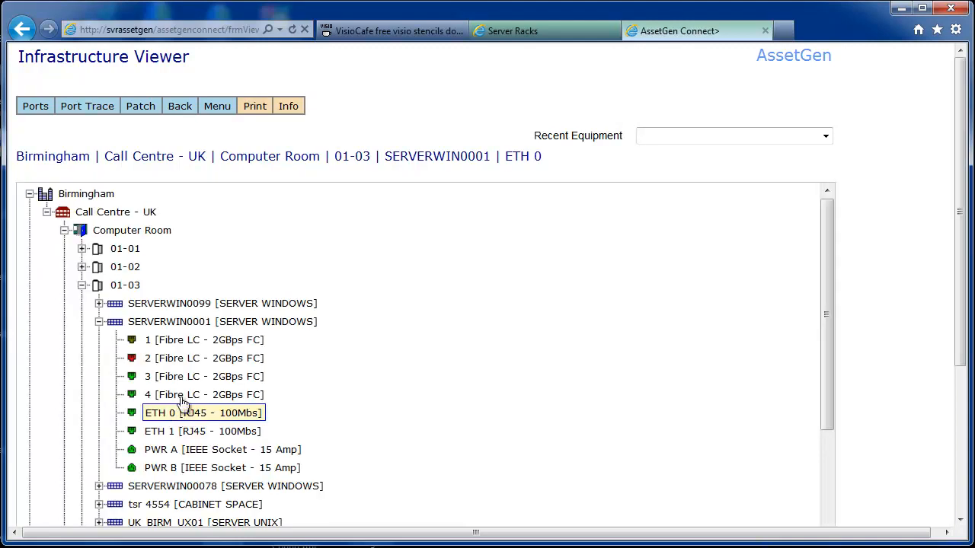
pyautogui.click(87, 107)
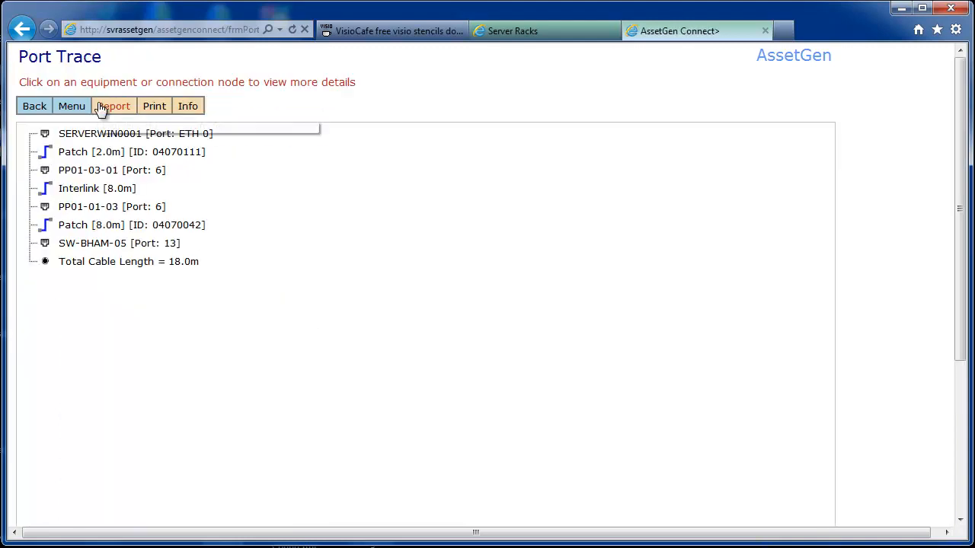